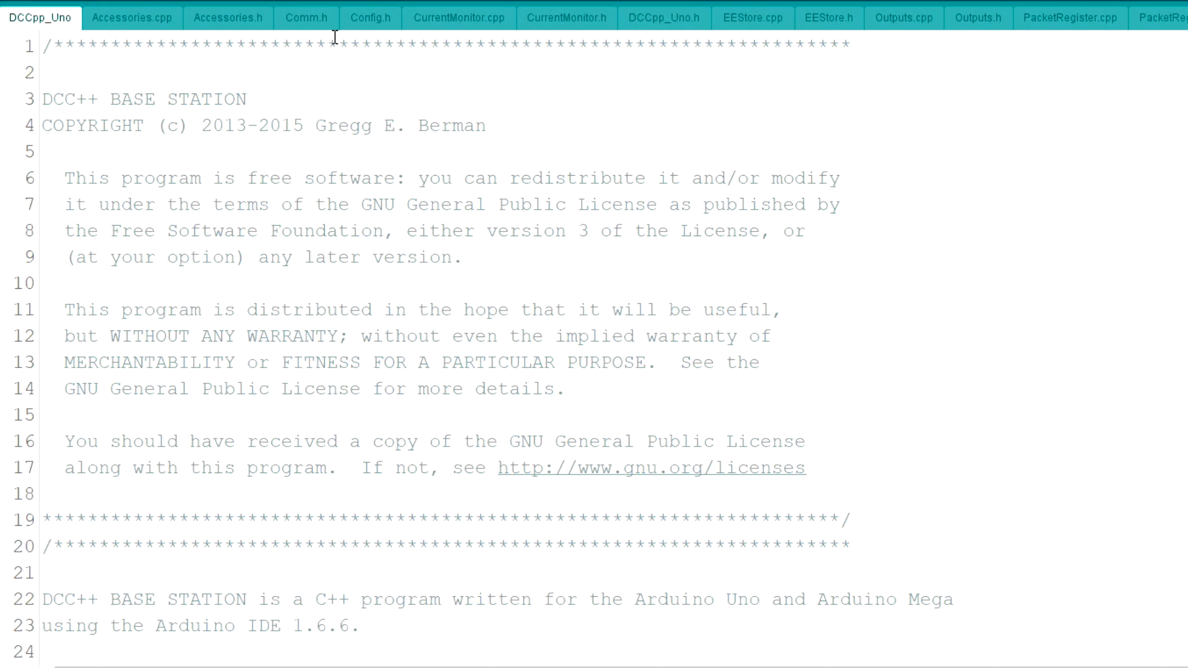
Show the Config.h file with its motor shield type setting
click(370, 17)
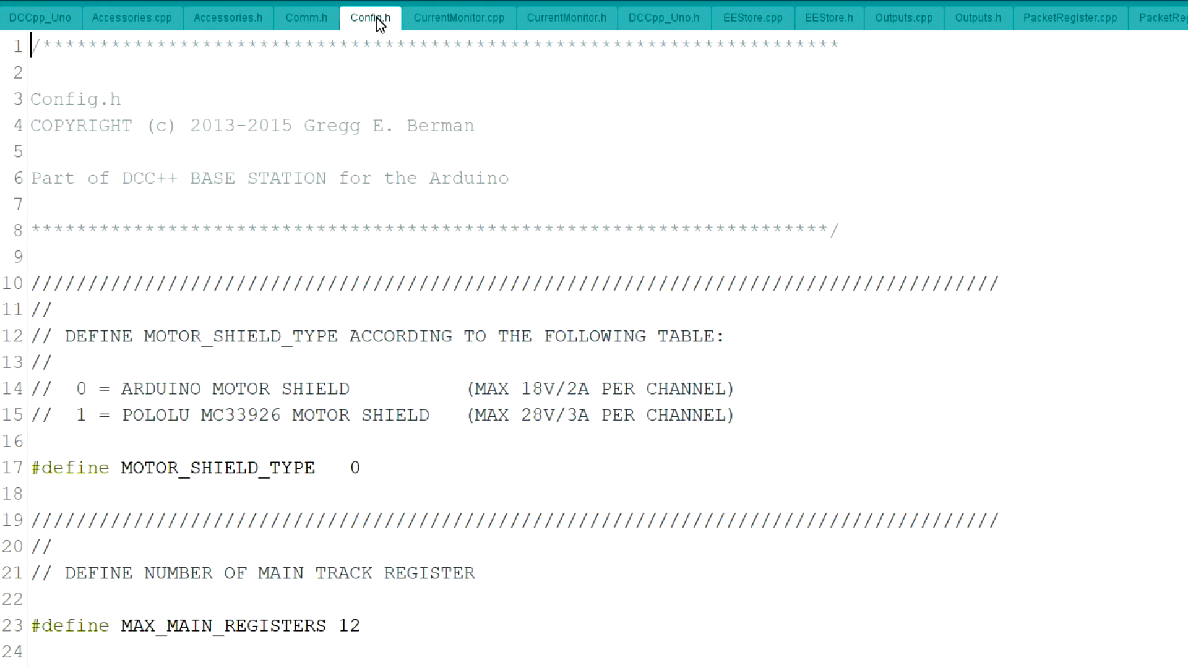
mouse_move(172, 432)
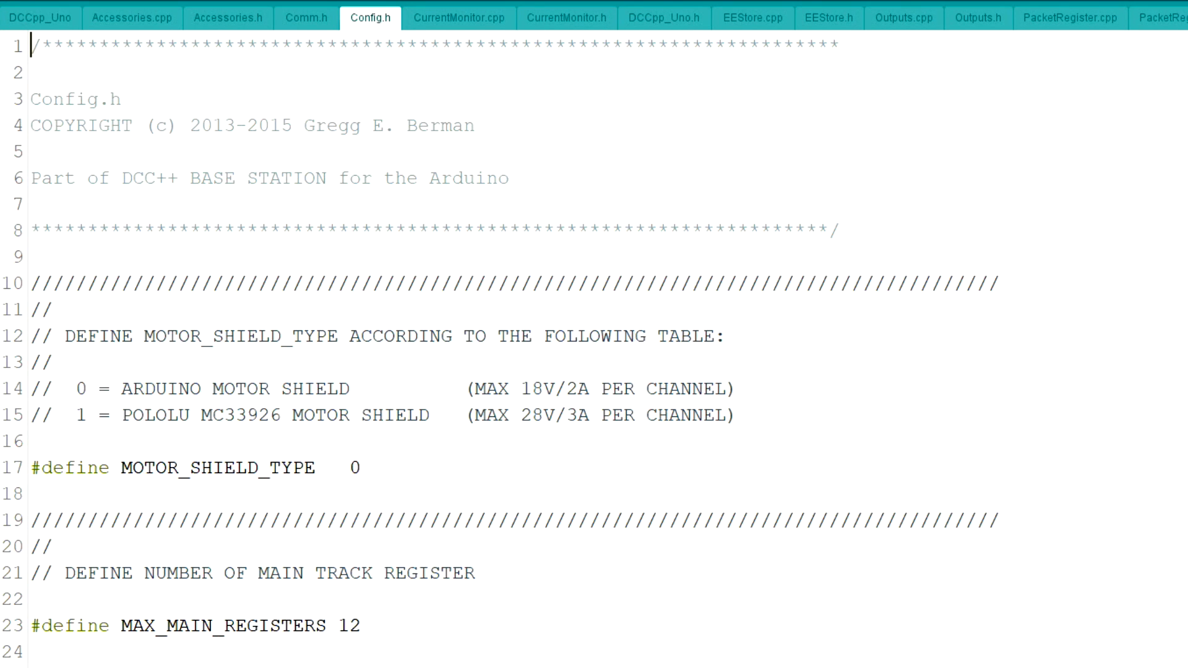
mouse_move(372, 479)
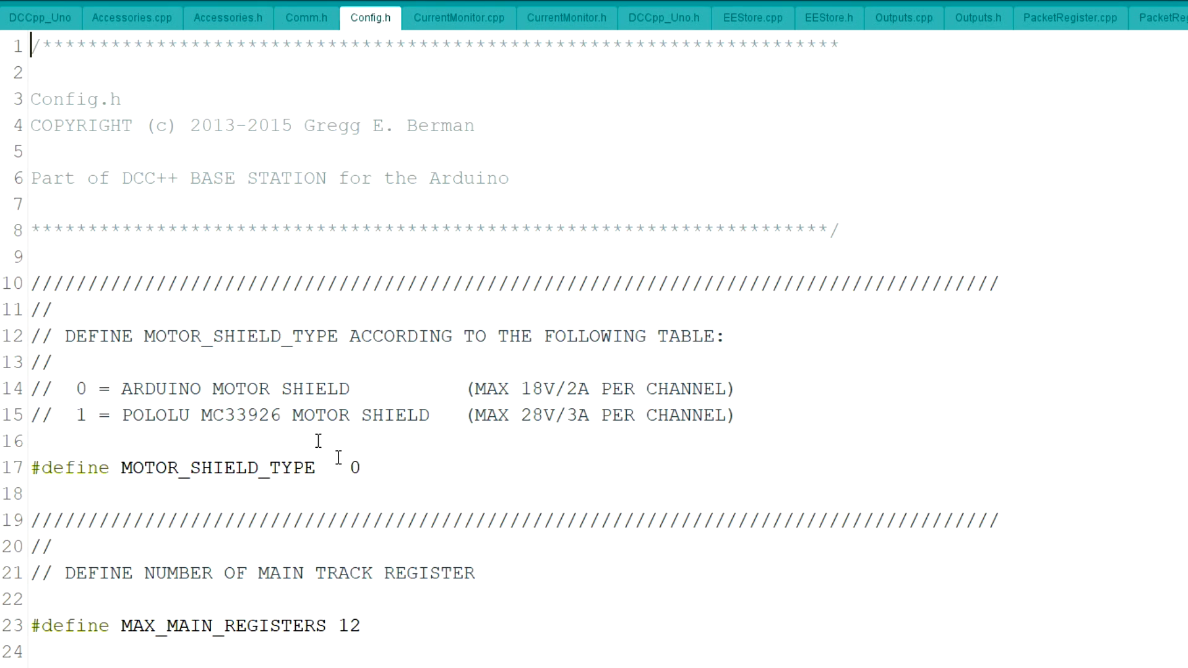
Display Accessories.cpp and scroll to the turnout T command descriptions
click(132, 17)
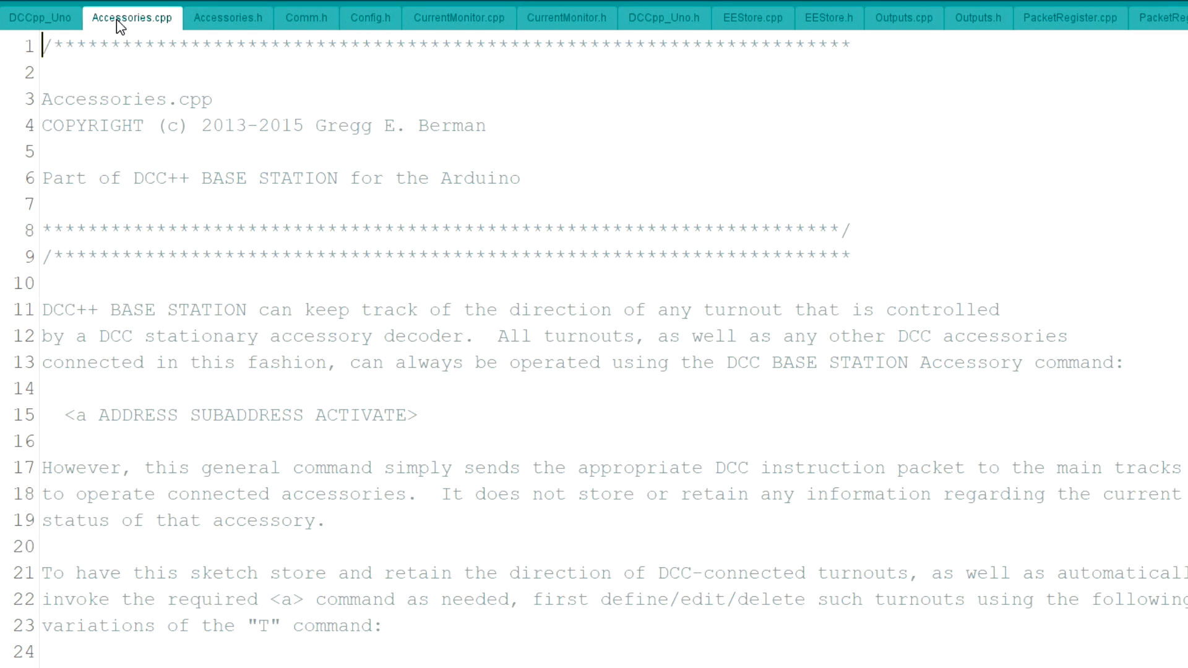
scroll(down, 3)
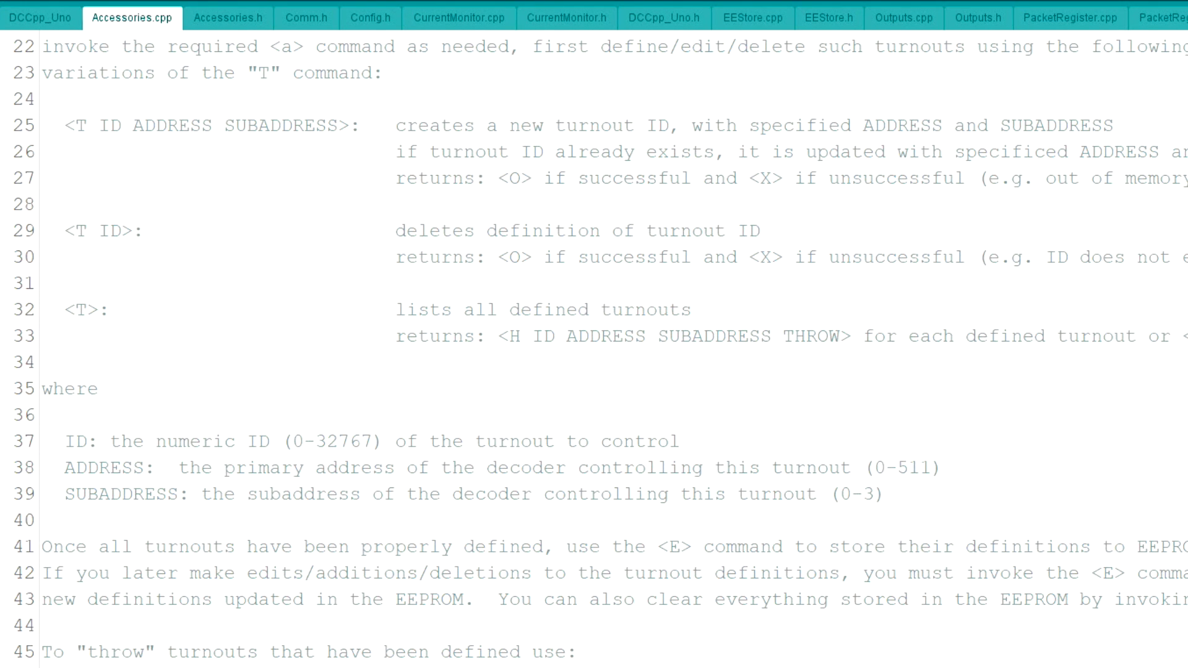
click(99, 130)
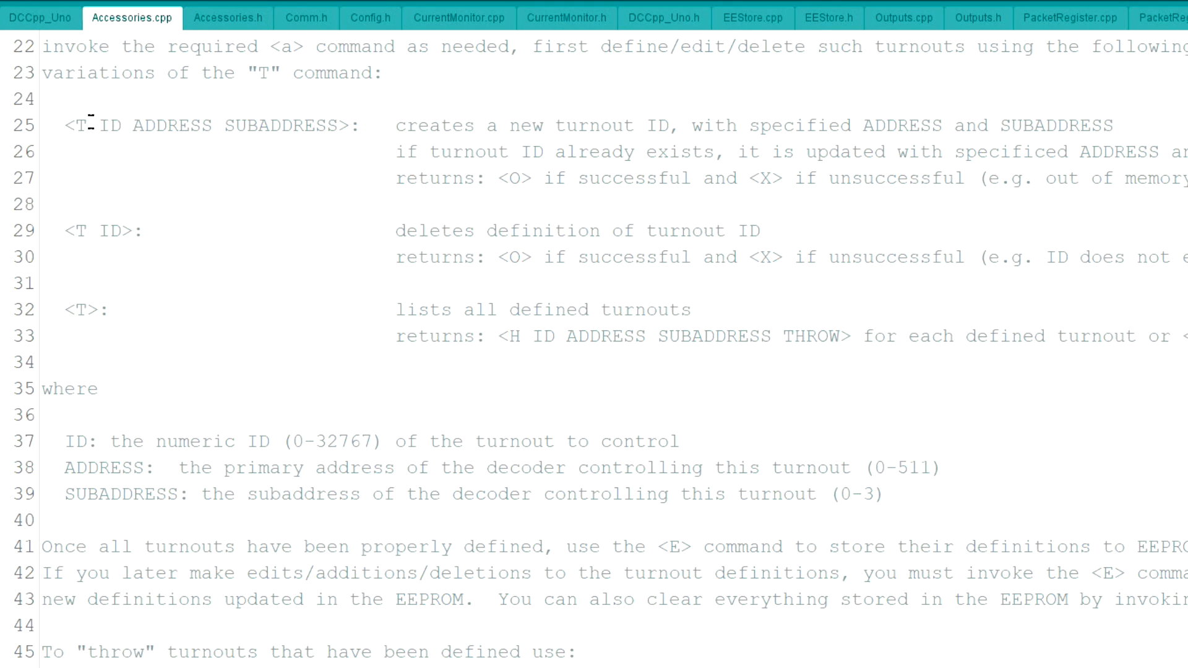
mouse_move(111, 108)
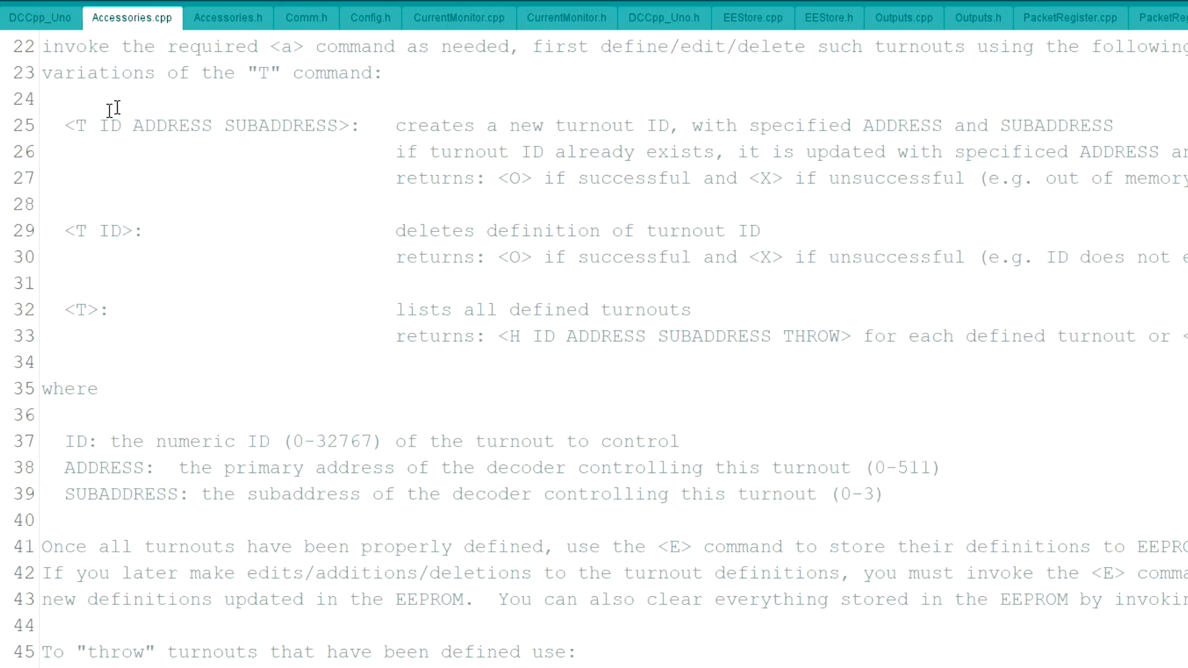
mouse_move(165, 147)
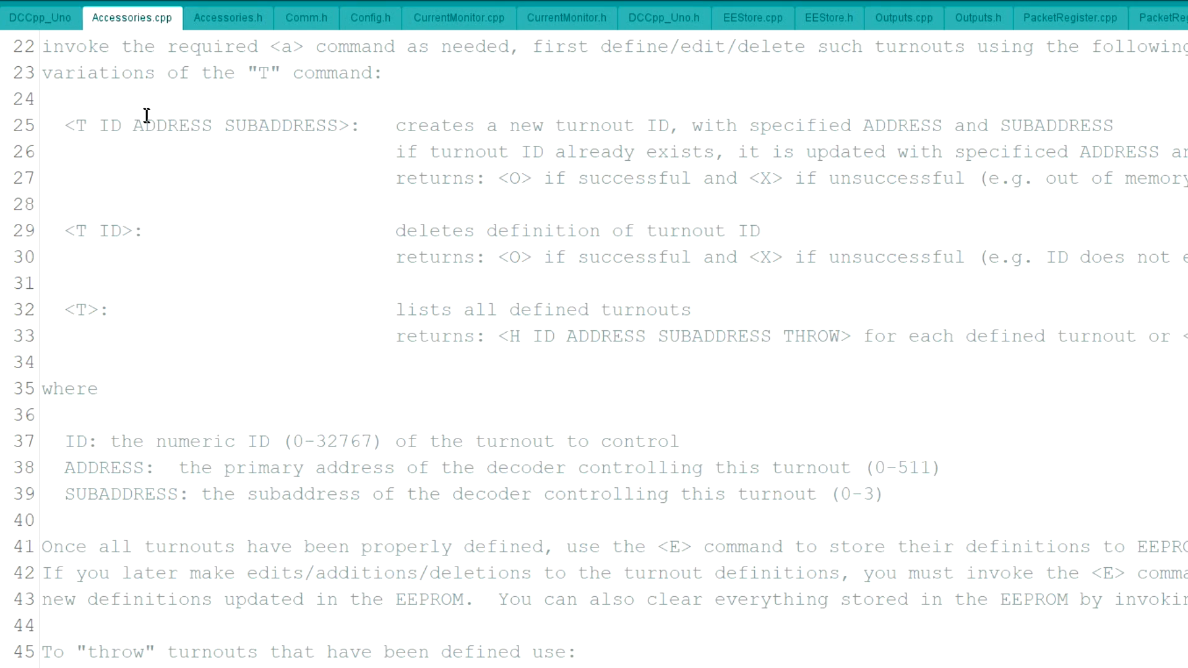
mouse_move(281, 115)
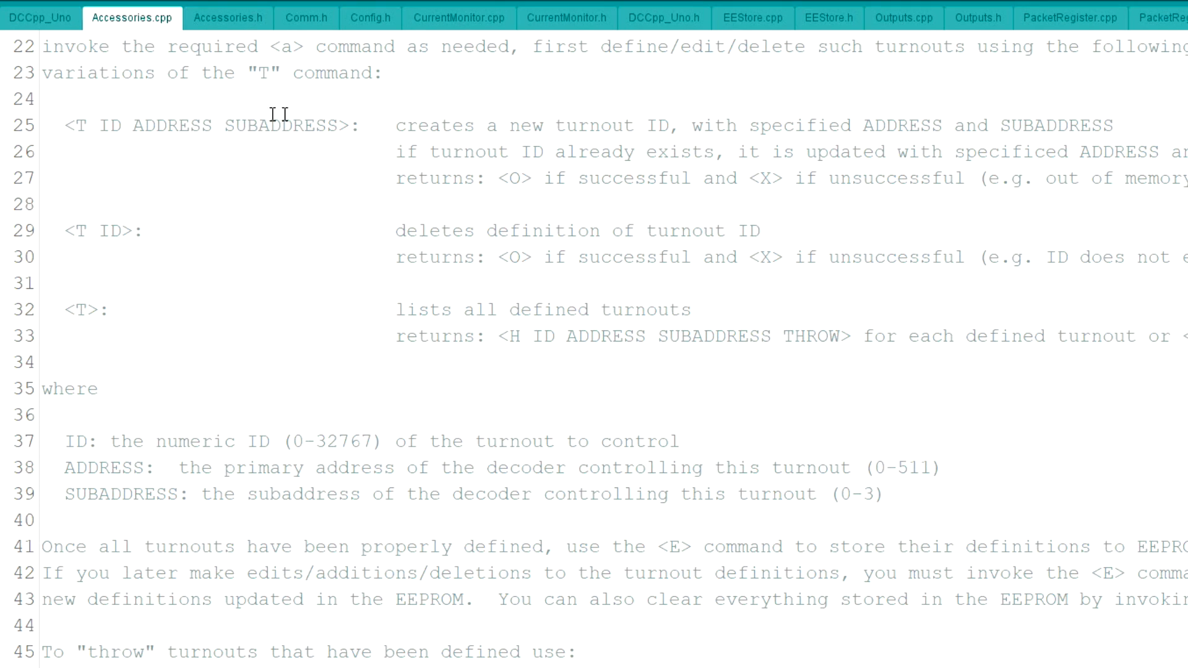
mouse_move(280, 137)
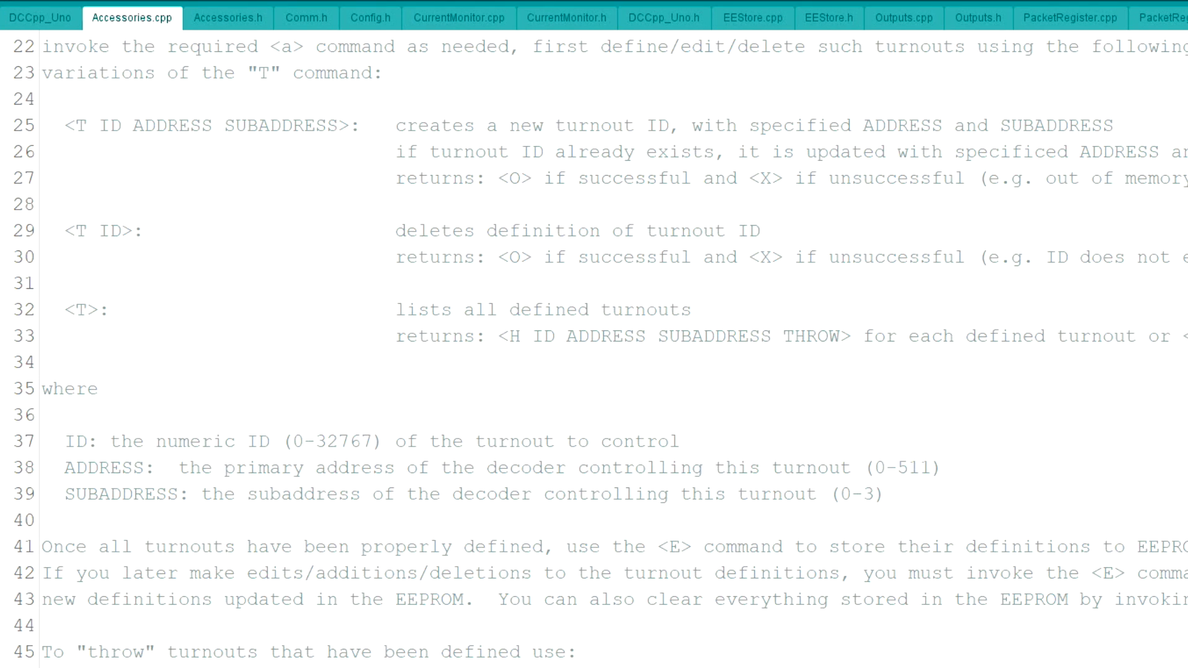
mouse_move(661, 81)
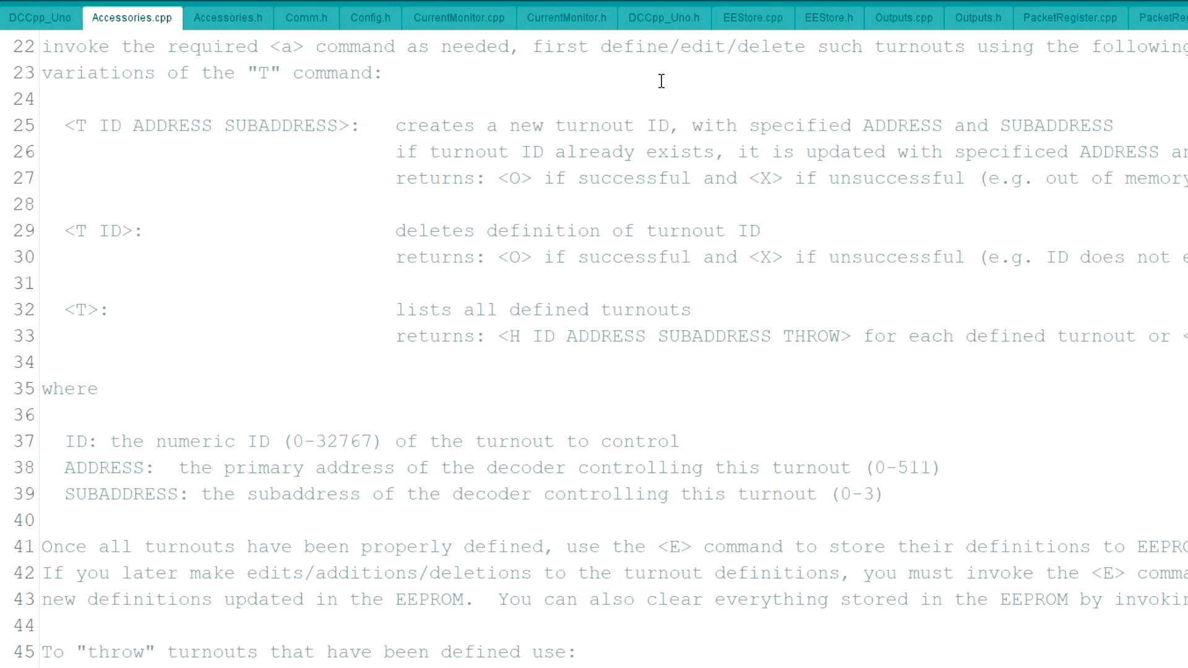
Show Outputs.cpp and scroll through its Z command, IFLAG and sensor documentation
click(904, 17)
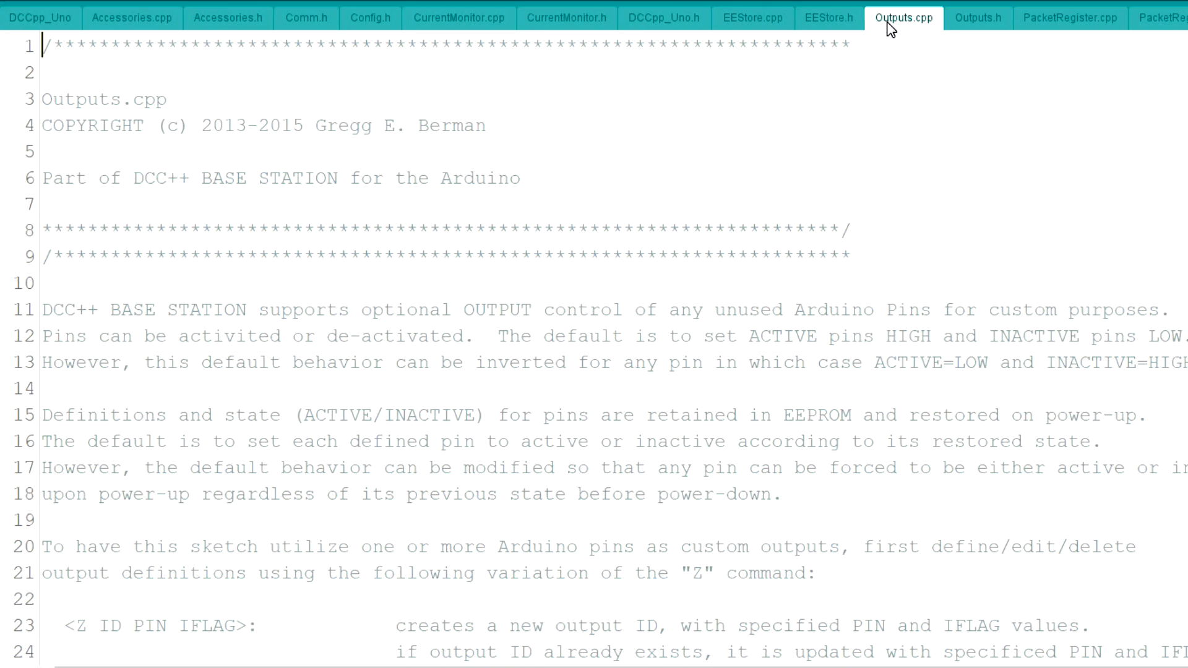
scroll(down, 3)
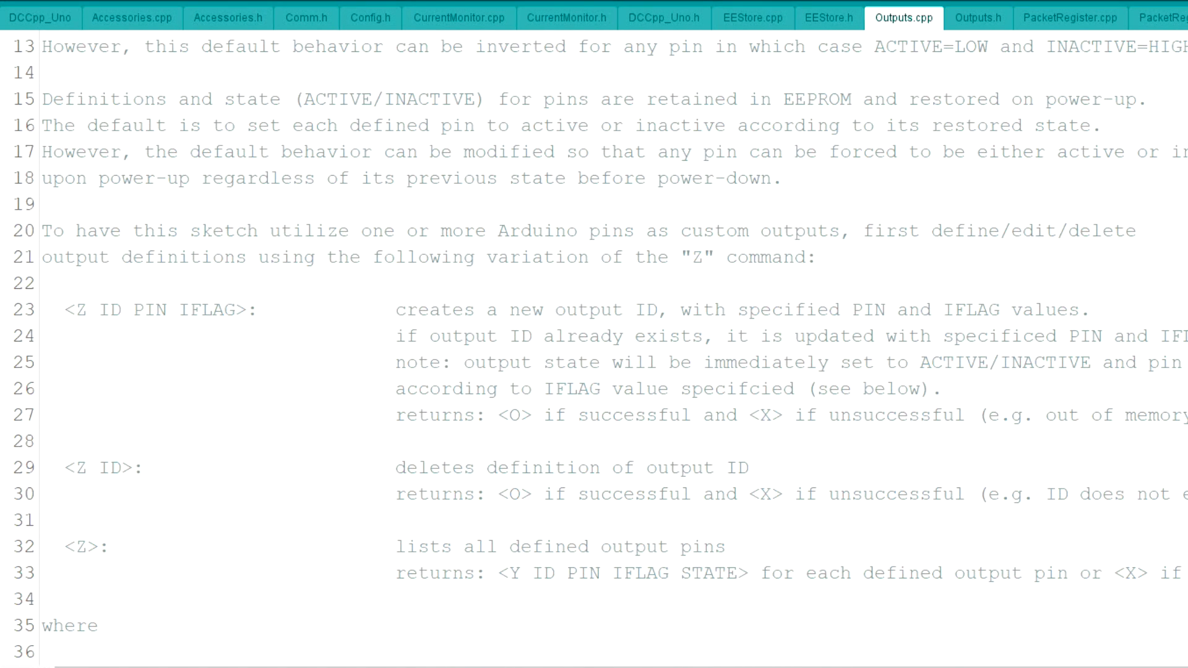
scroll(down, 3)
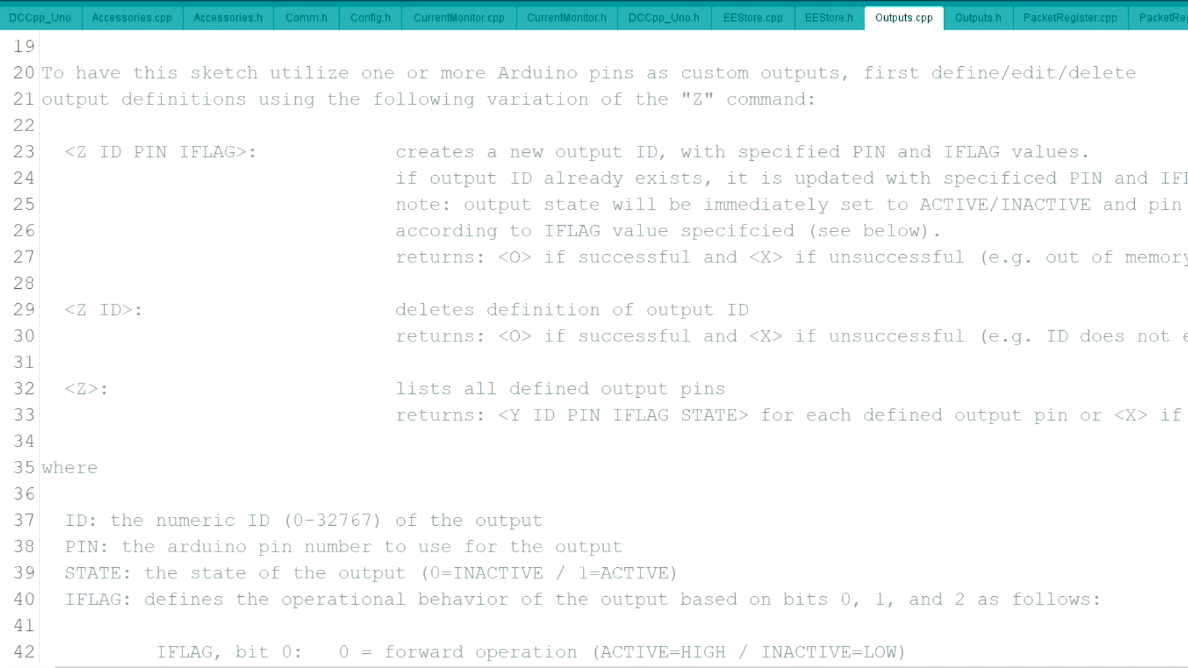
mouse_move(218, 260)
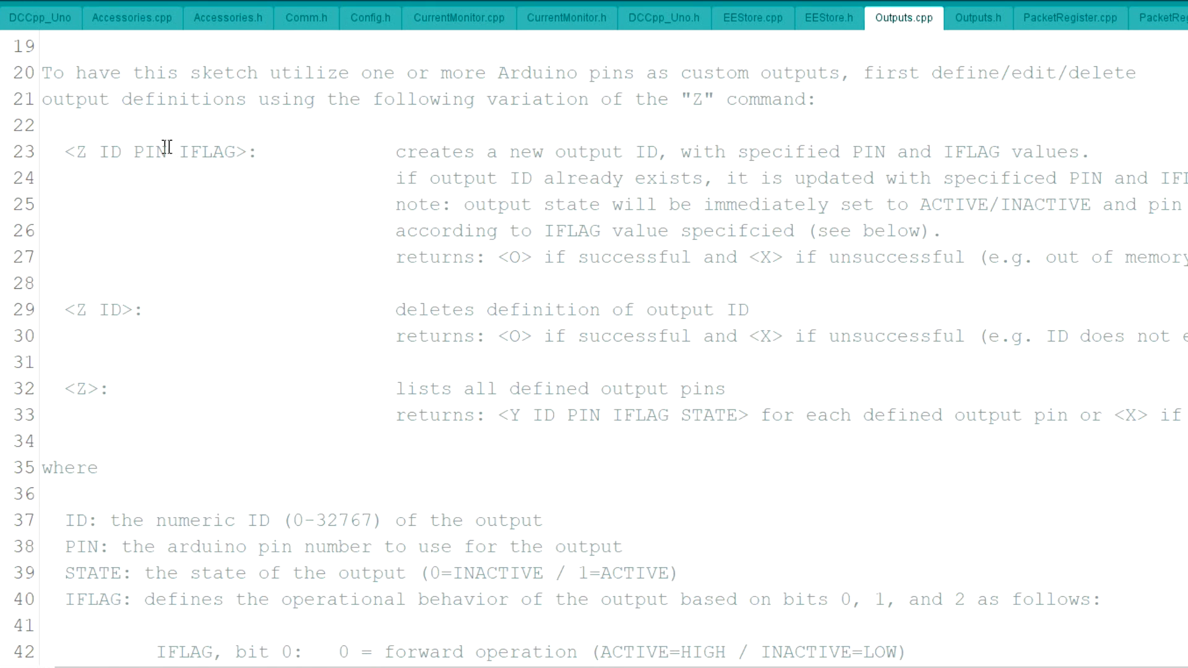
scroll(down, 3)
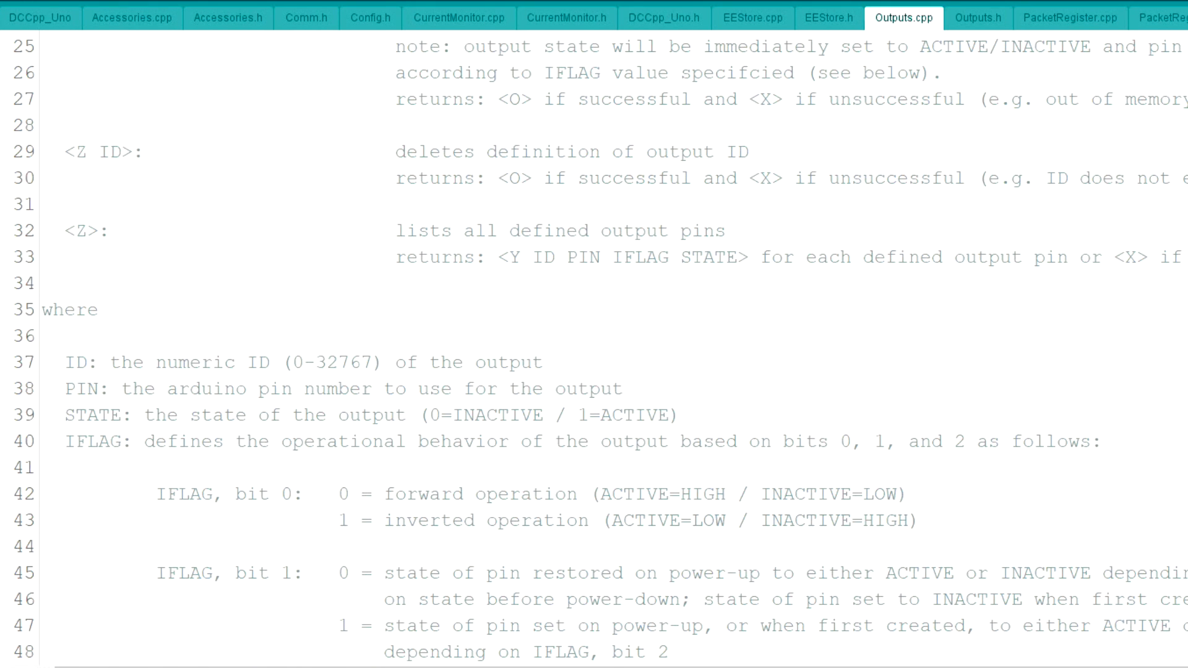
scroll(down, 3)
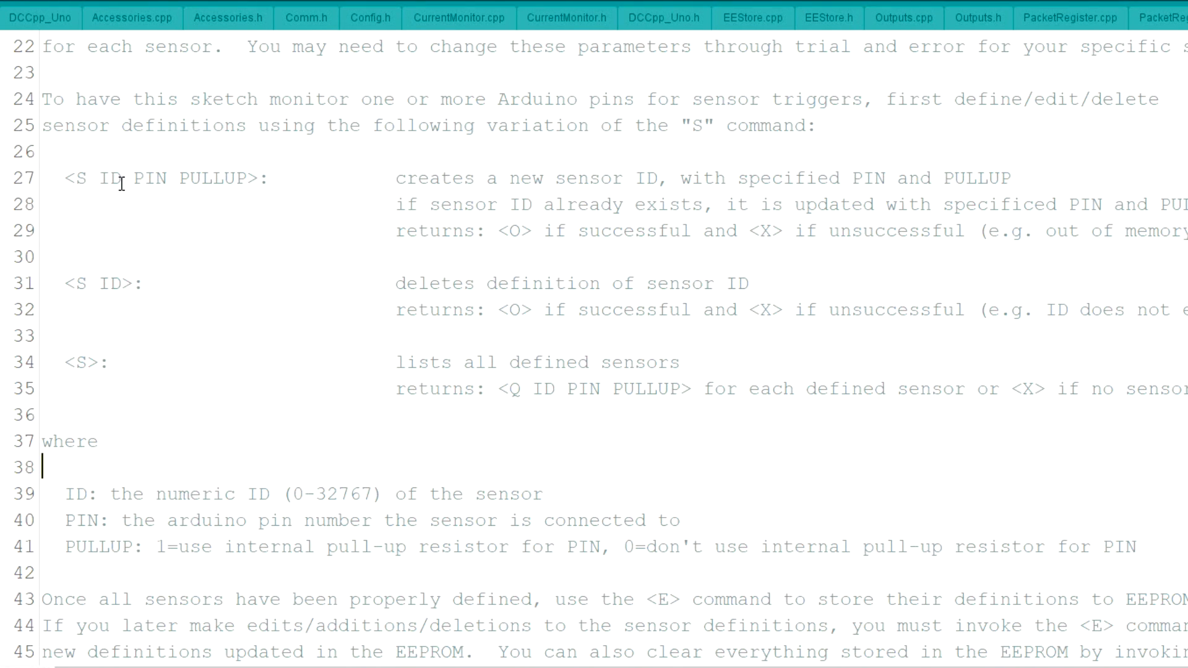
mouse_move(162, 191)
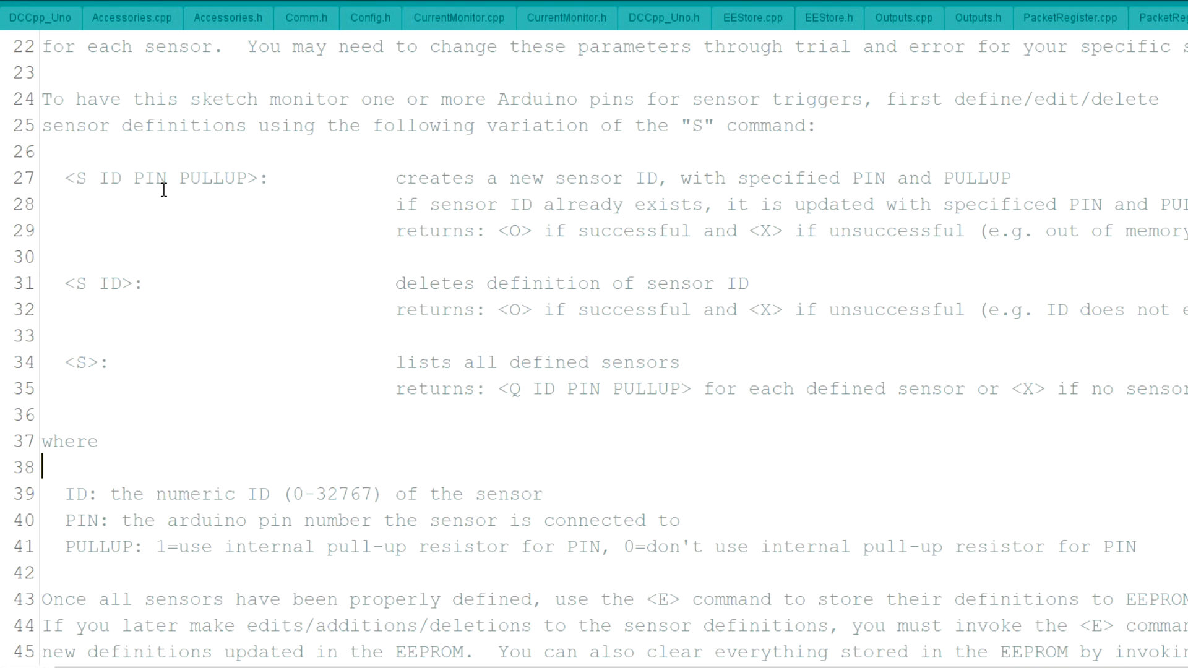
mouse_move(211, 200)
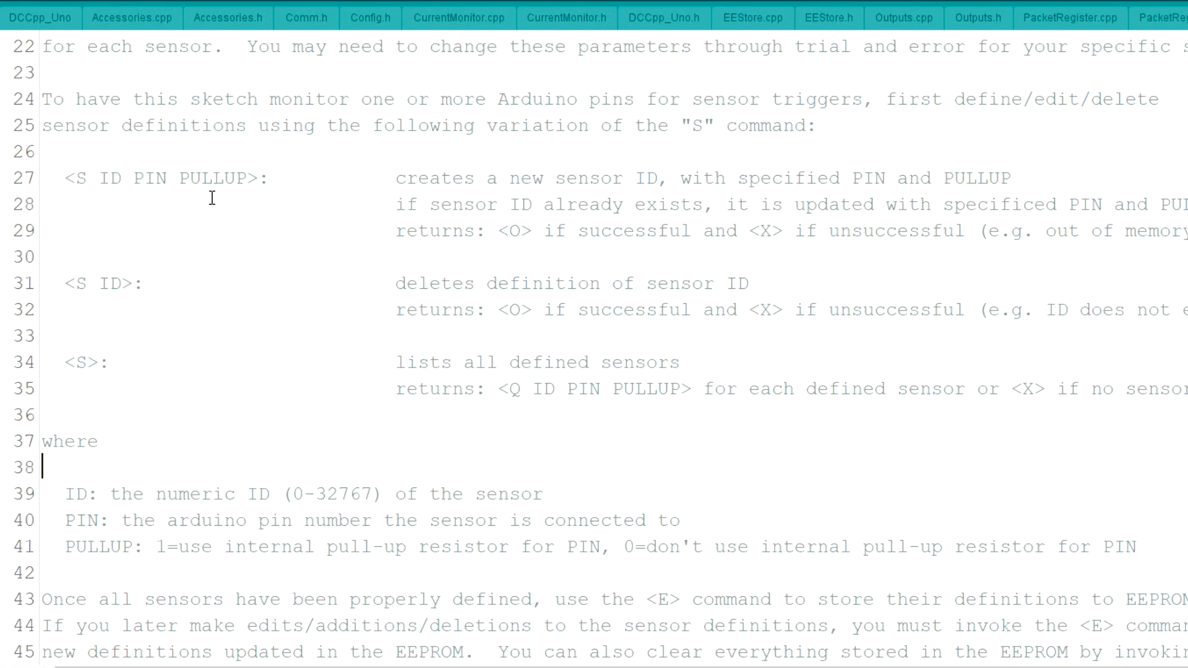
mouse_move(110, 193)
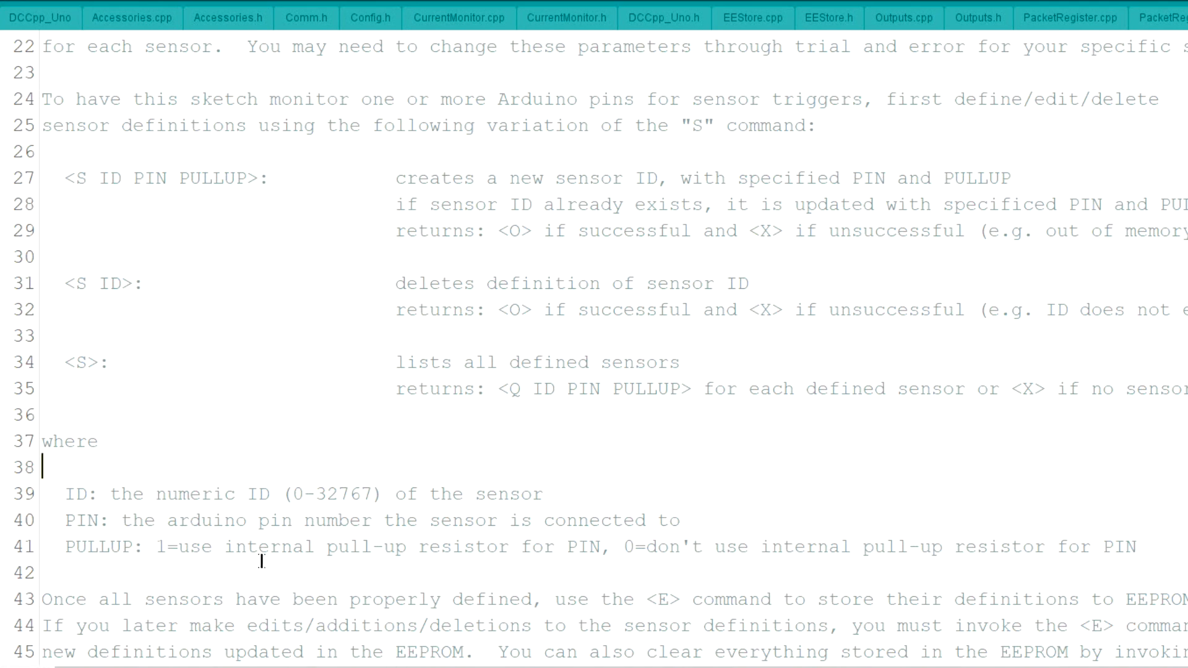
mouse_move(799, 561)
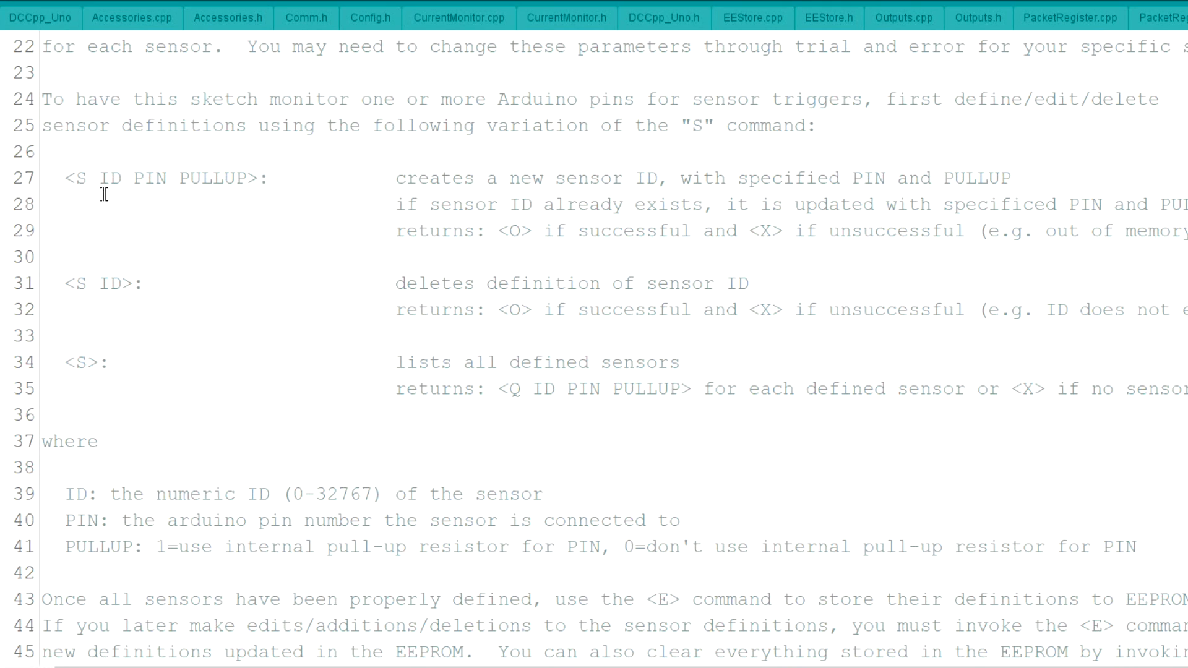
mouse_move(185, 204)
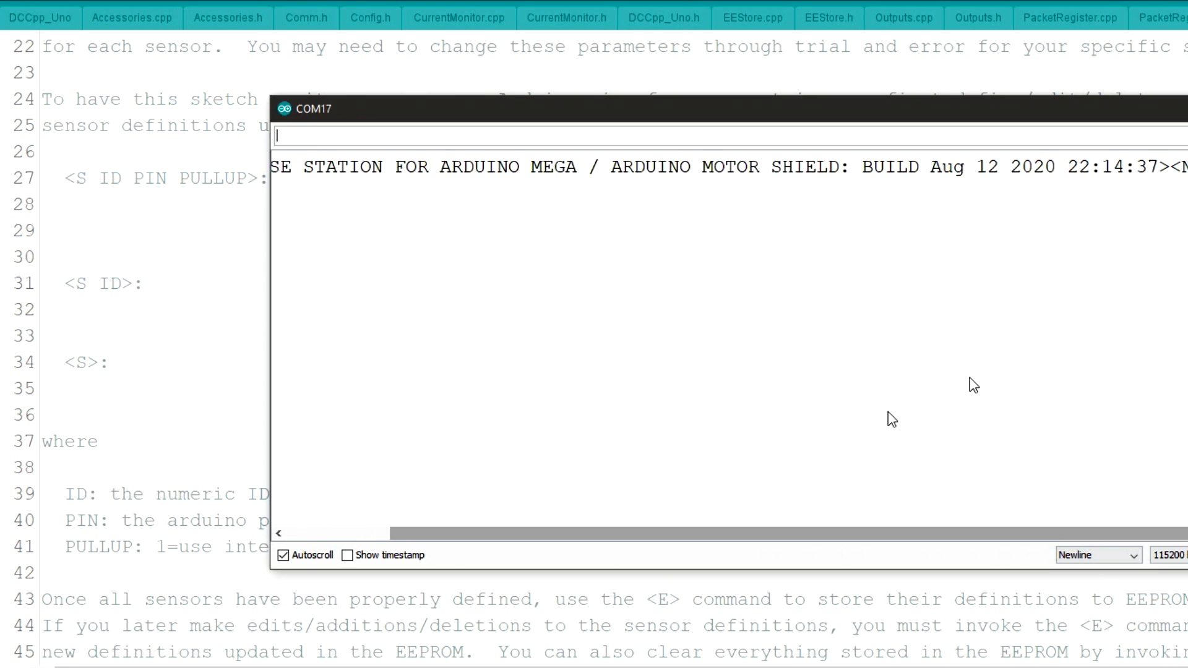
mouse_move(938, 174)
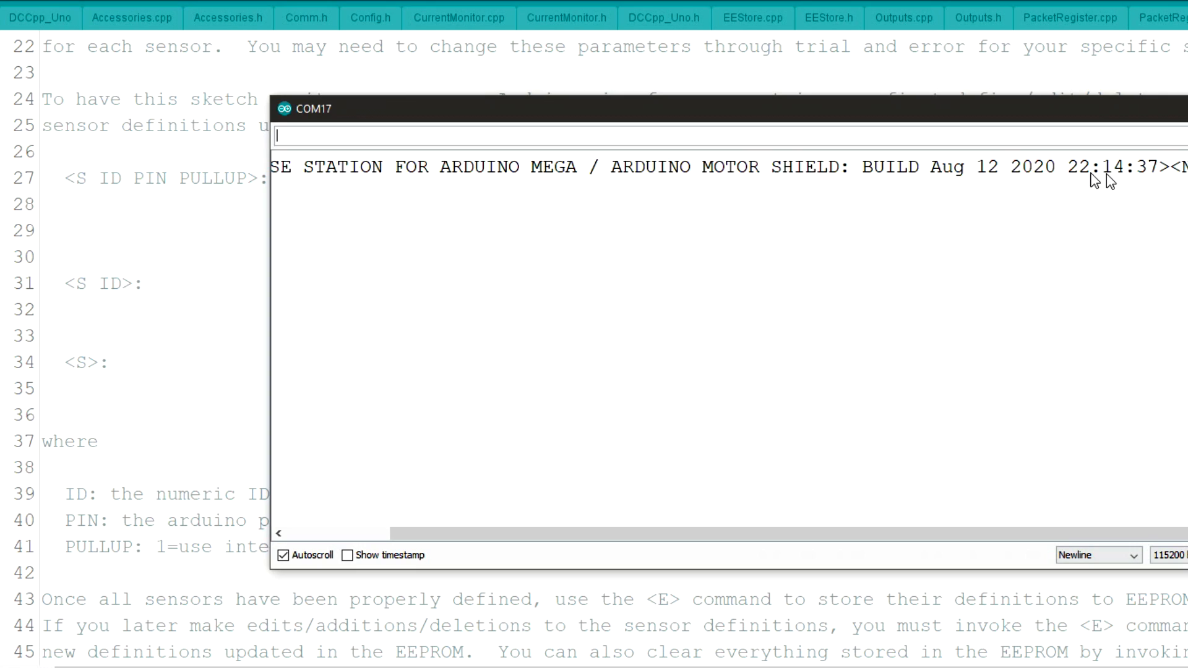
mouse_move(1109, 176)
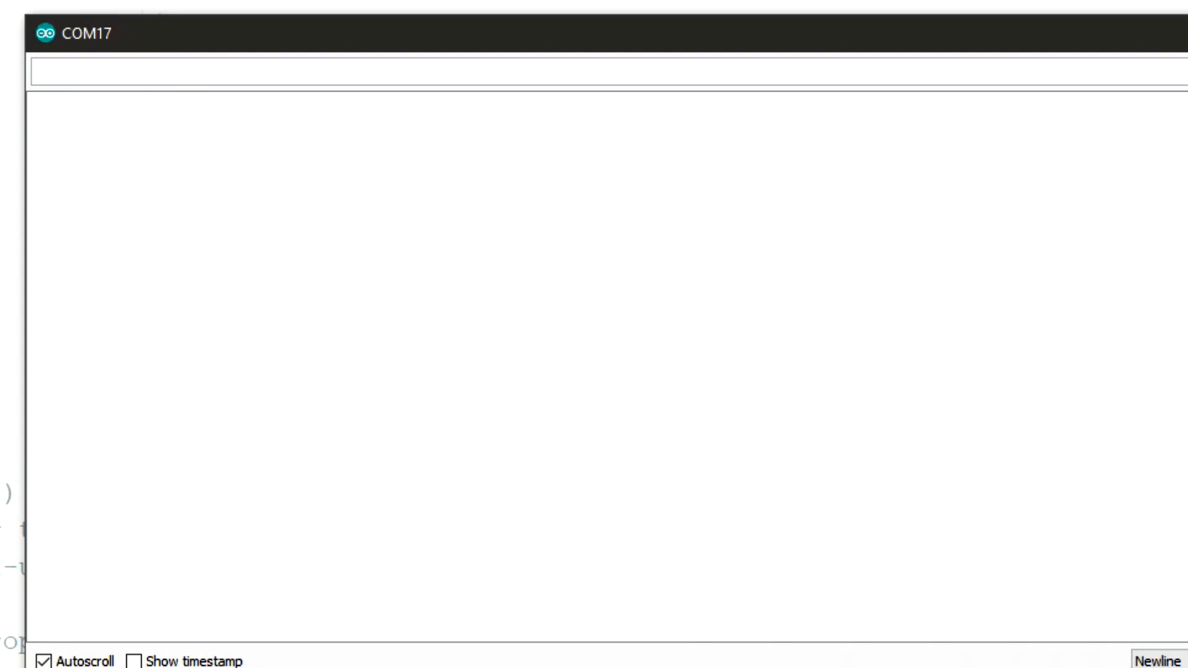
Send sensor definitions <S 15 15 0>, <S 17 17 0> and <S 18 18 0> in Serial Monitor
text(<S)
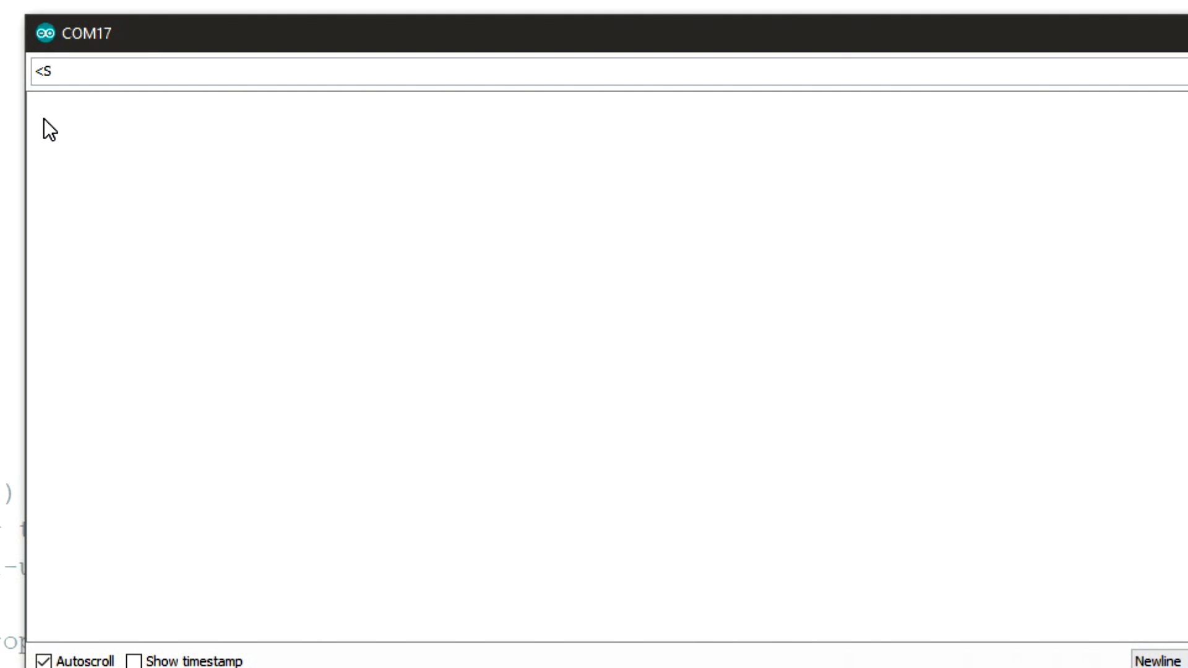
text(15)
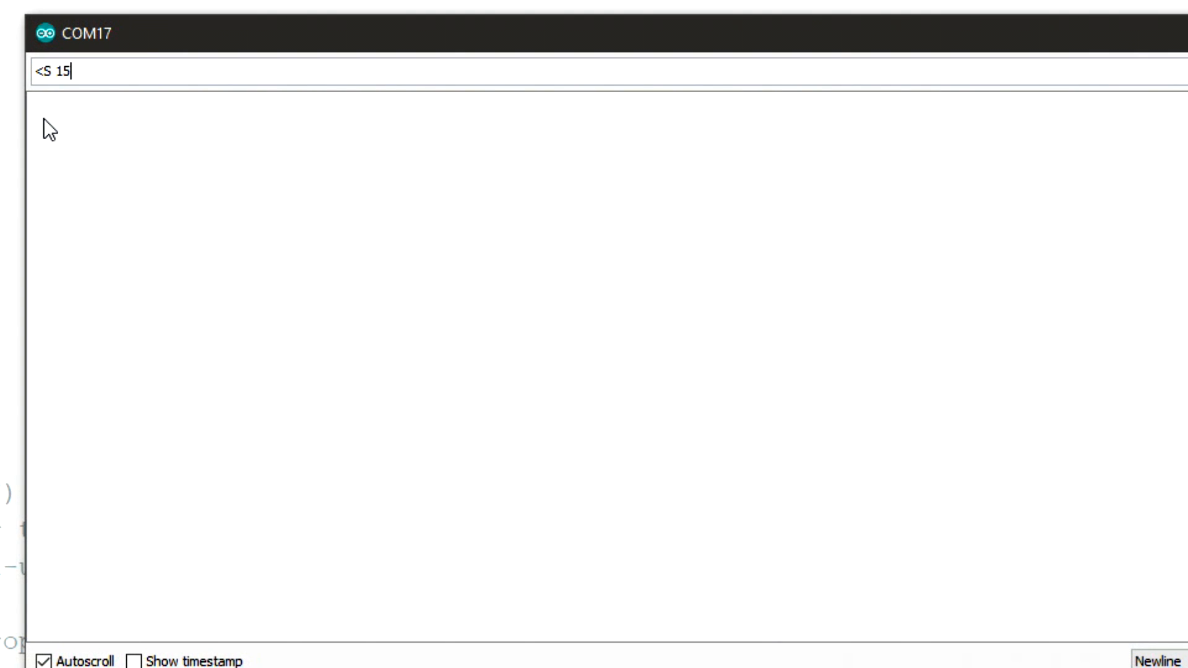
text(15 0>:)
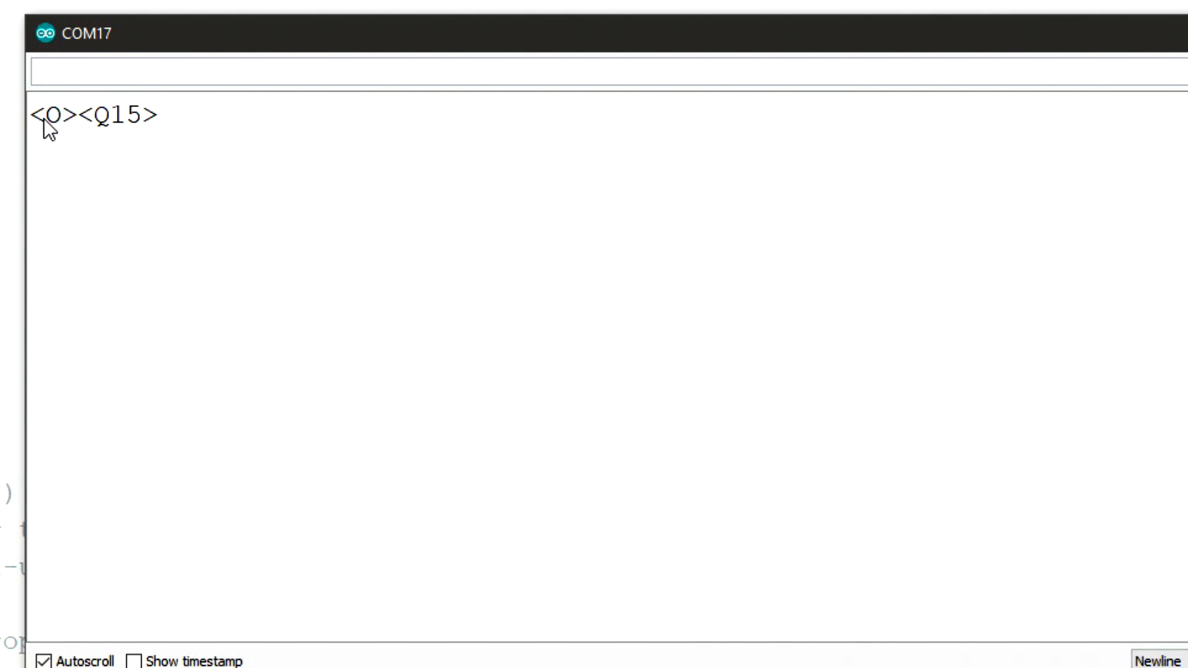
text(<s)
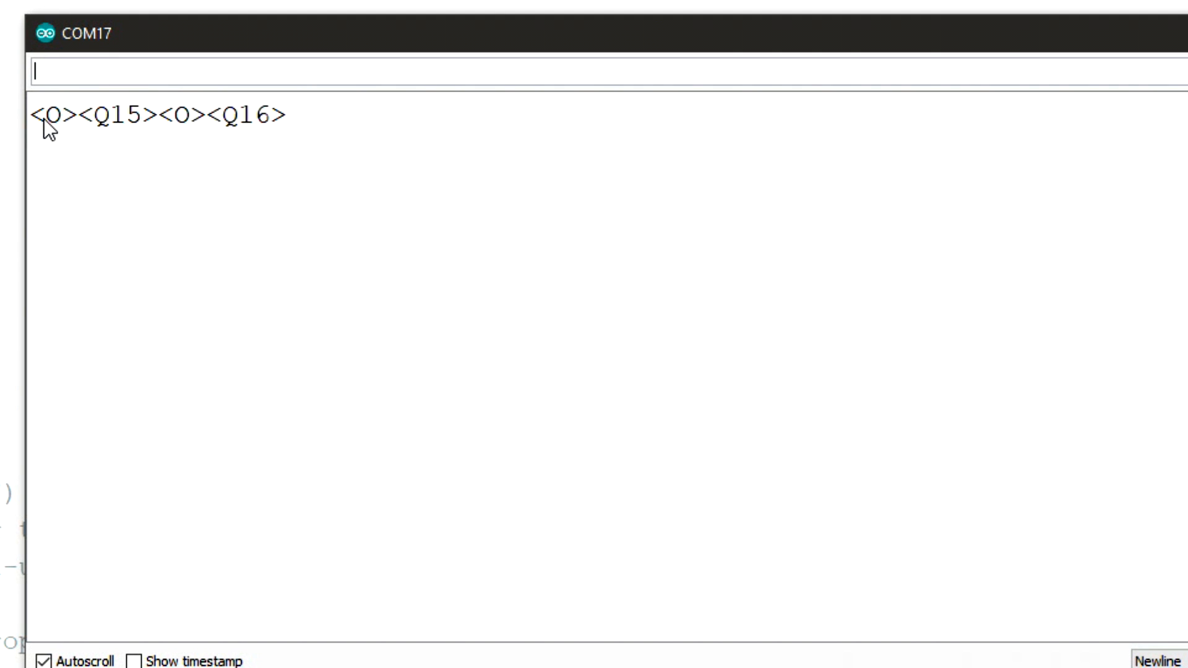
text(<)
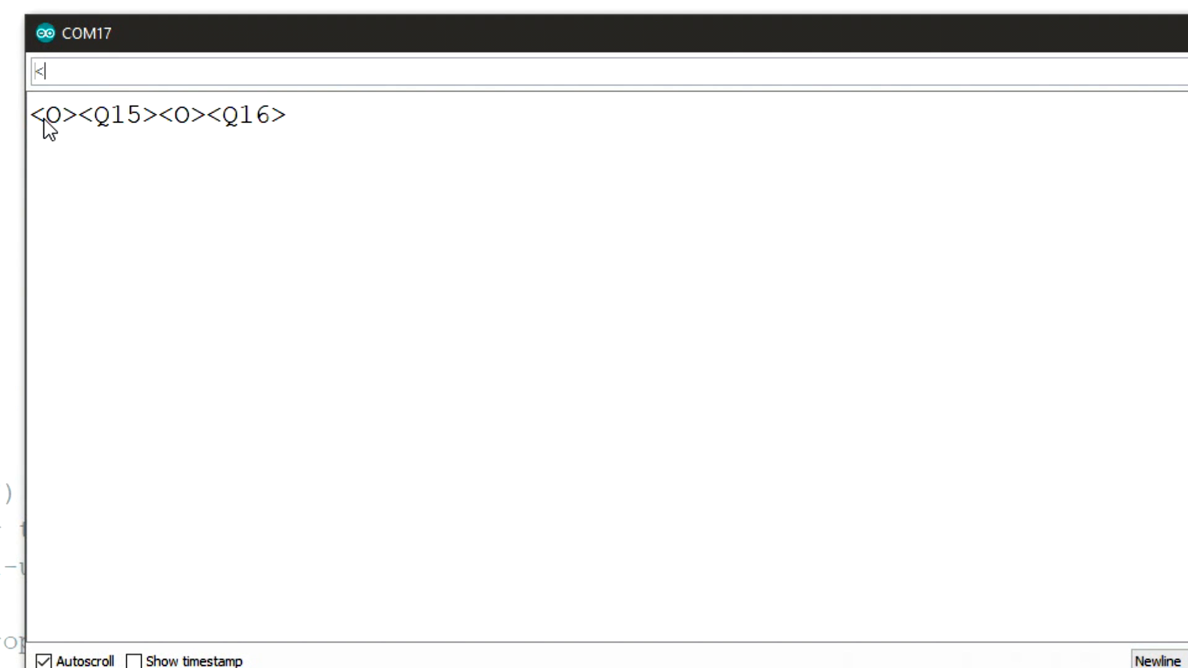
text(s)
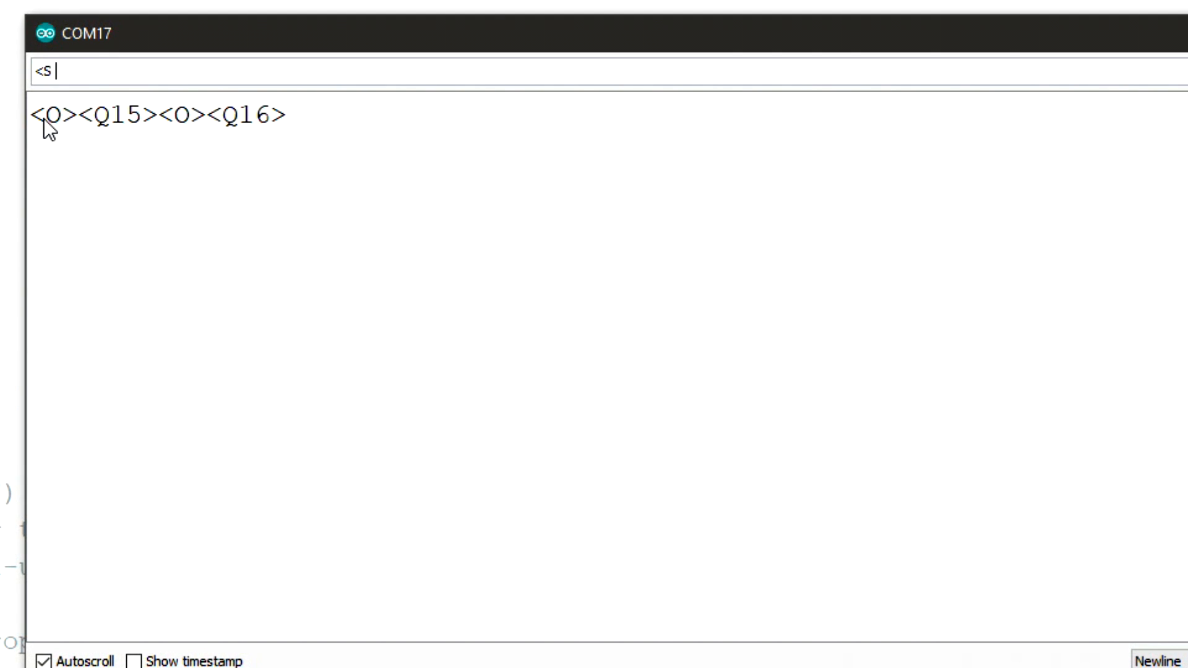
text(S 17 17)
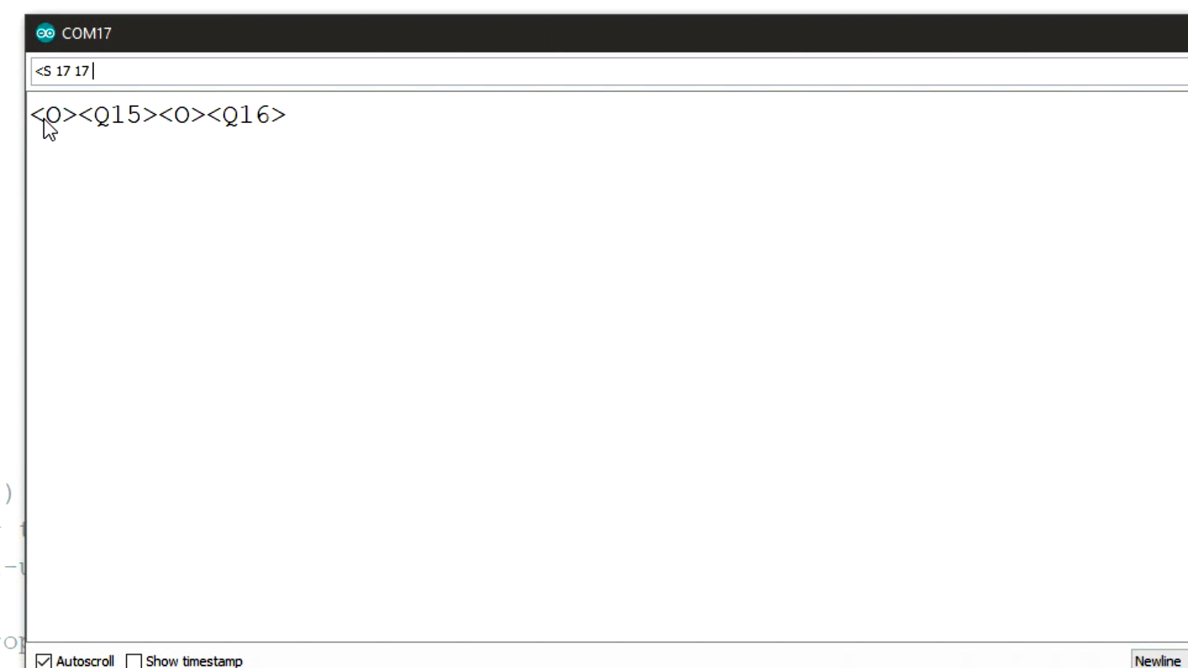
key(Enter)
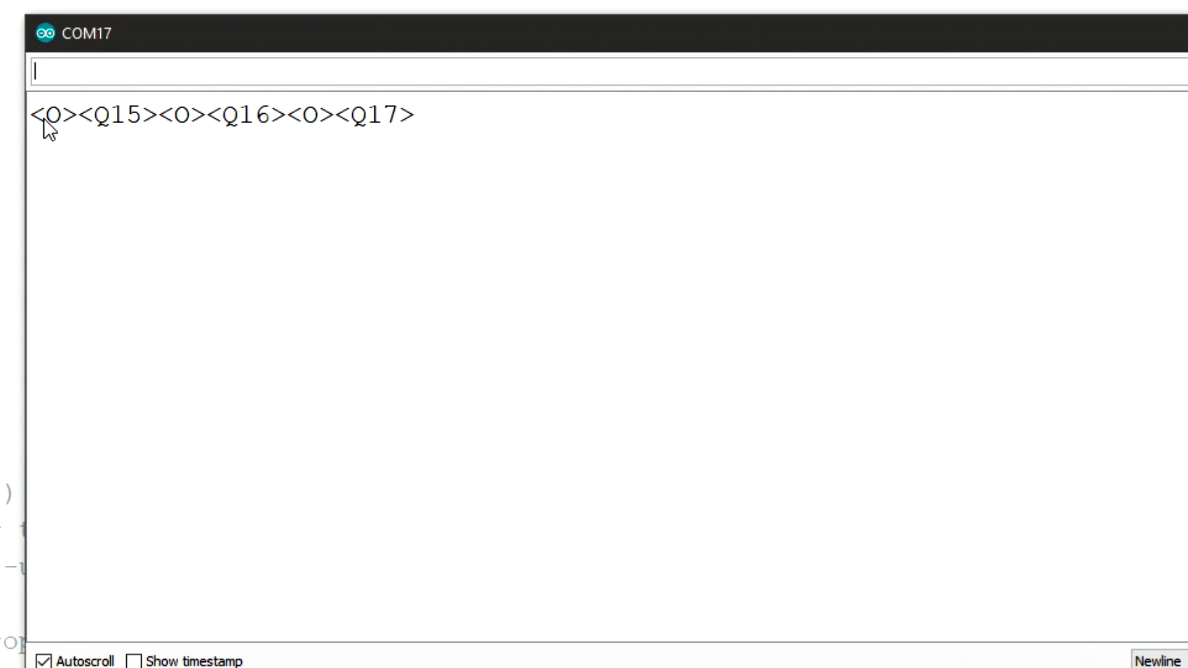
text(<S)
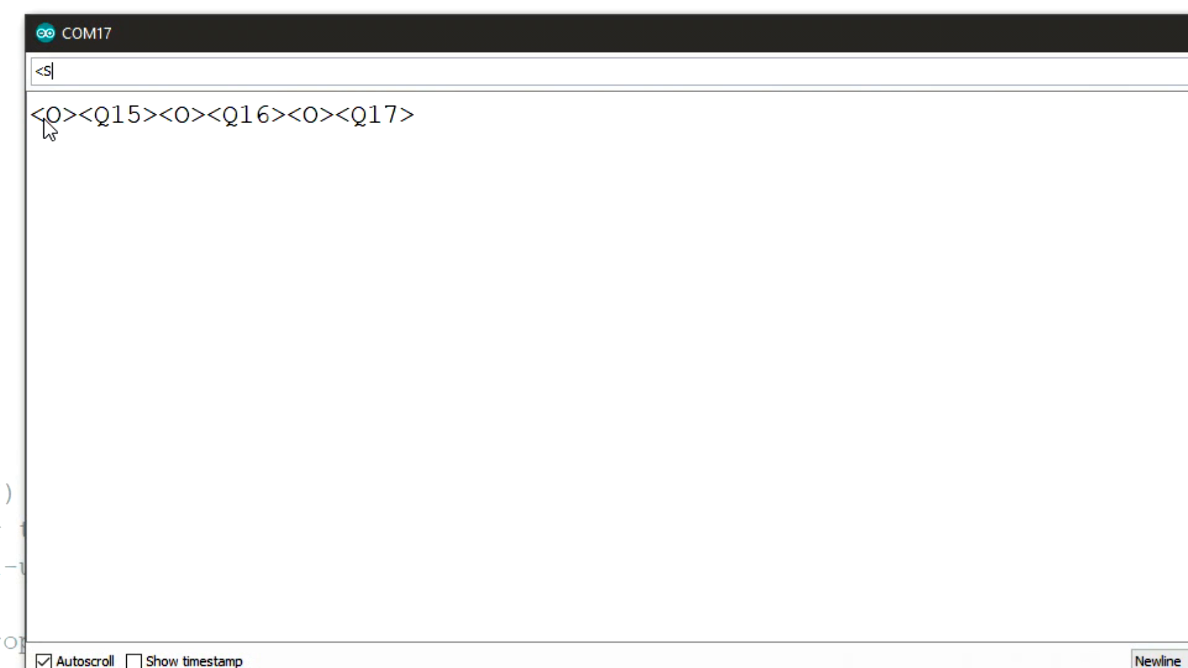
text(18 18)
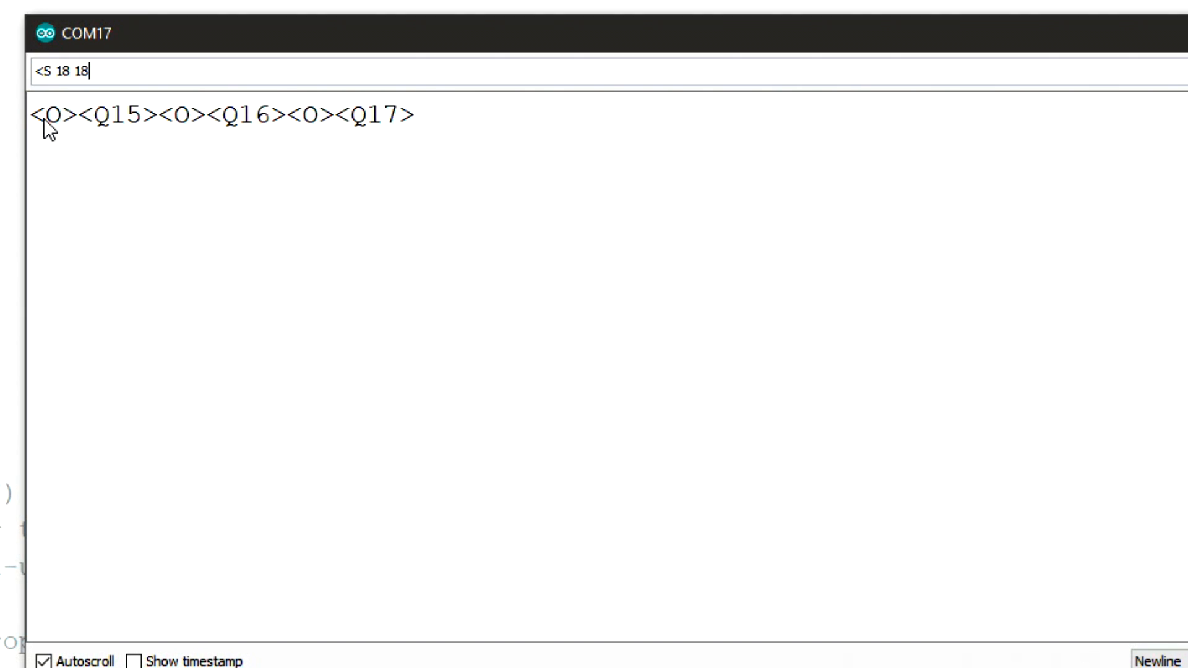
text(0>:)
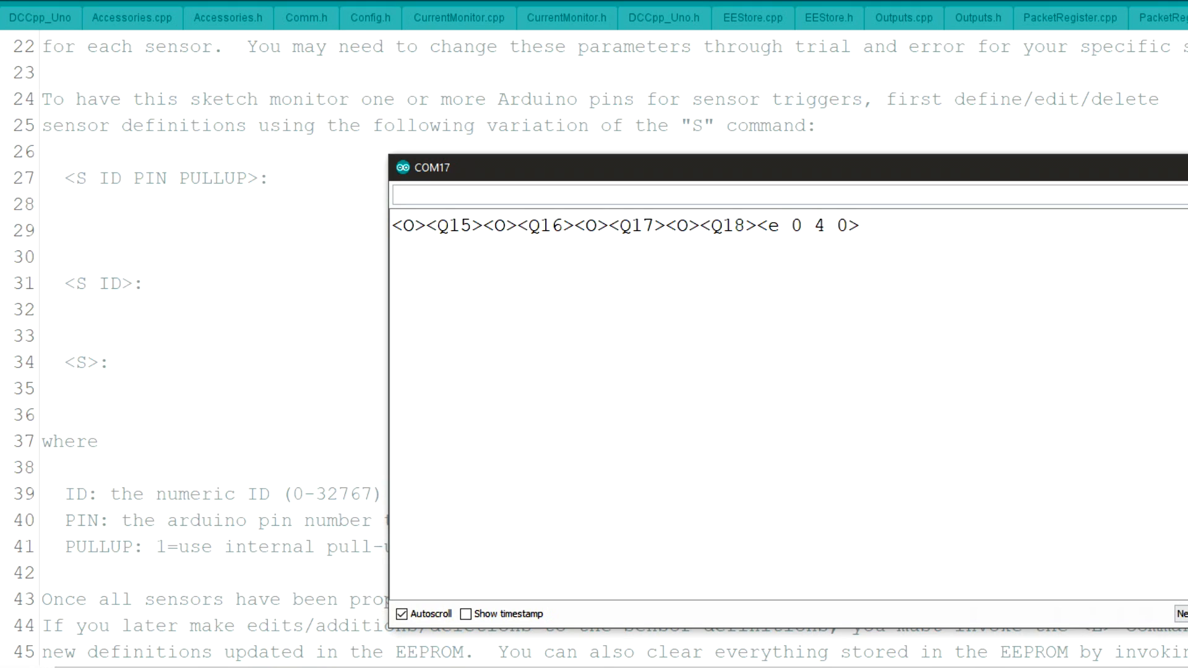
mouse_move(906, 30)
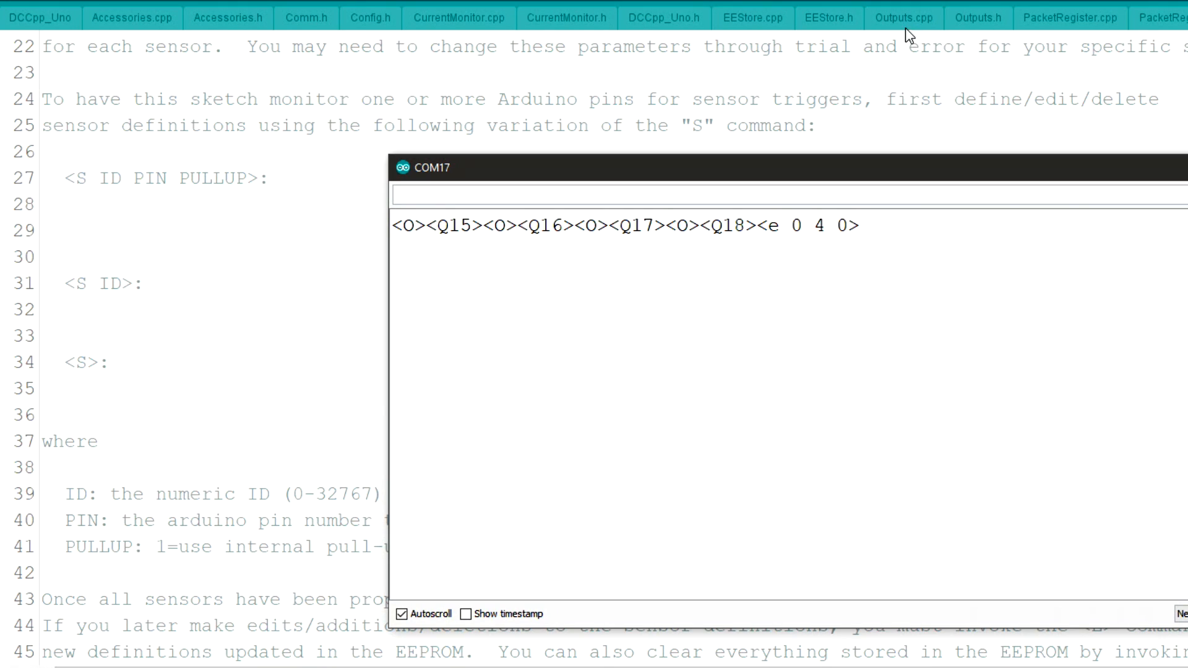
Show Outputs.cpp again and scroll through its Z command and IFLAG bit comments
click(904, 17)
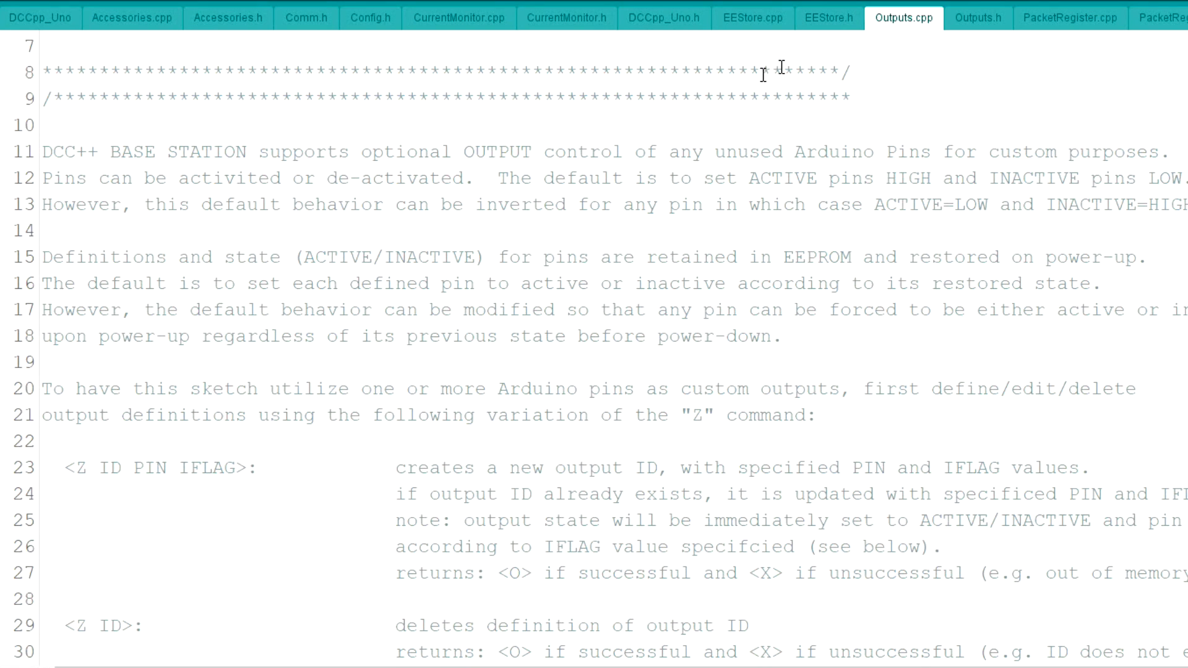
scroll(down, 3)
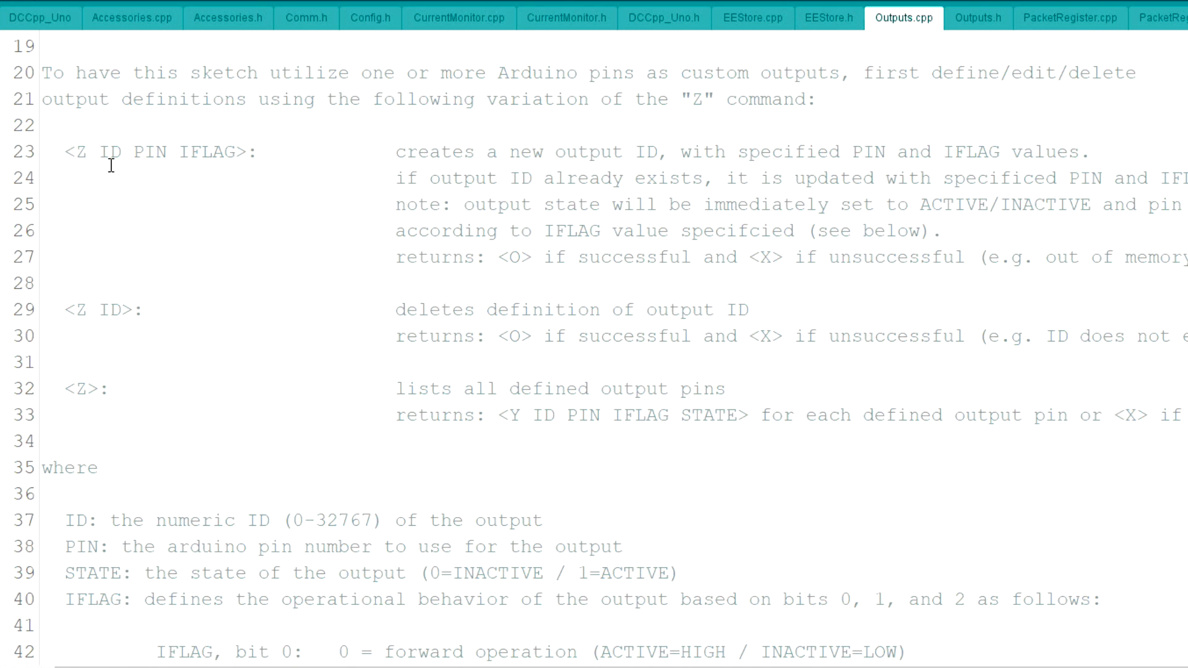
mouse_move(216, 171)
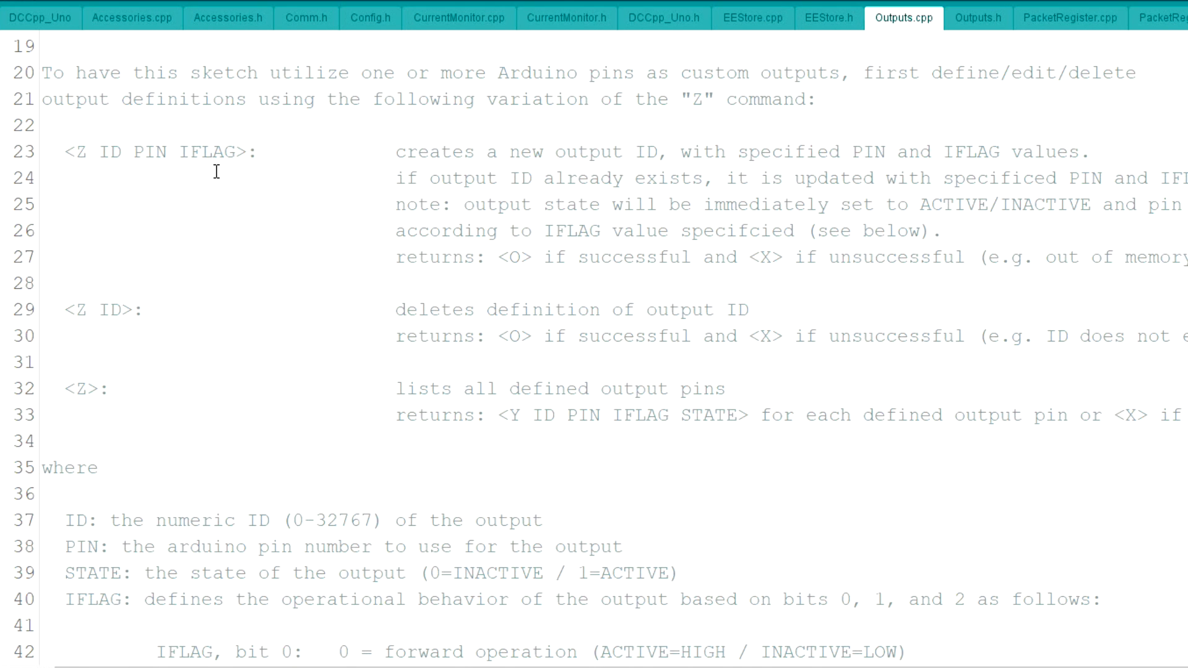
scroll(down, 3)
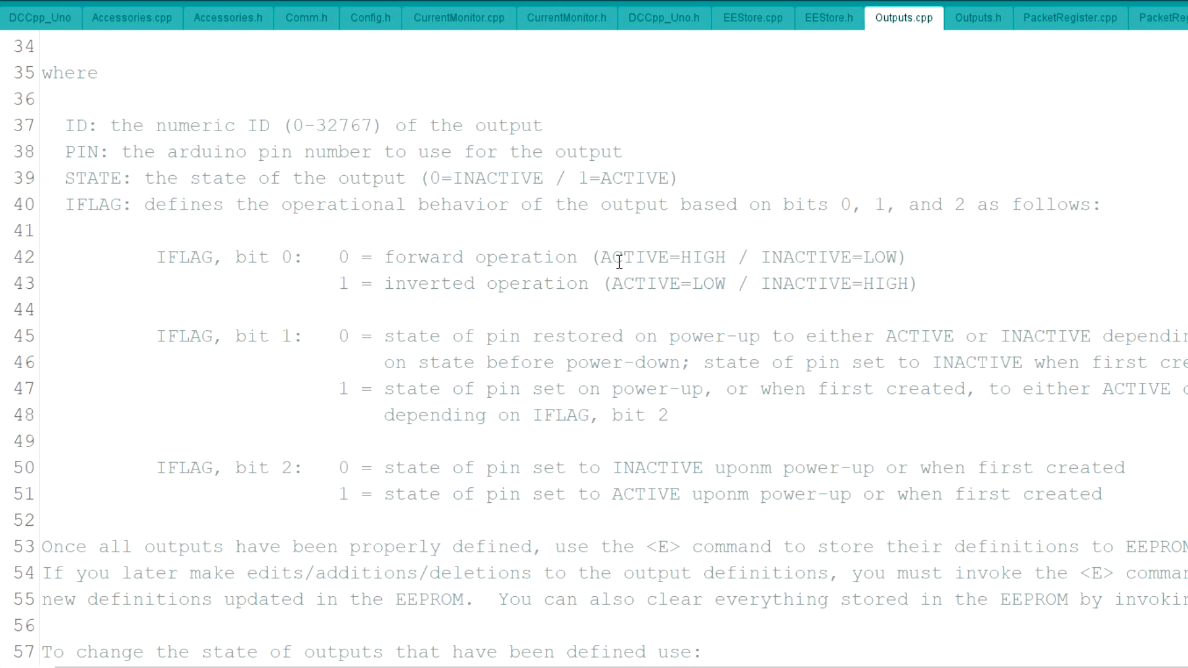
mouse_move(619, 261)
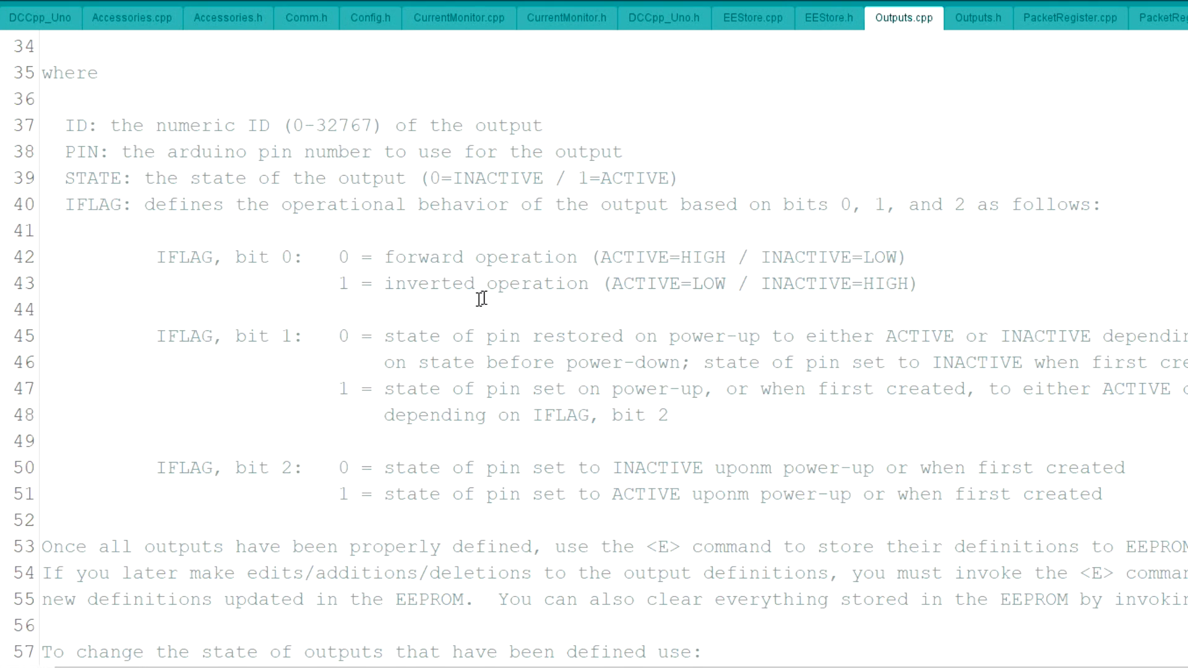
mouse_move(561, 289)
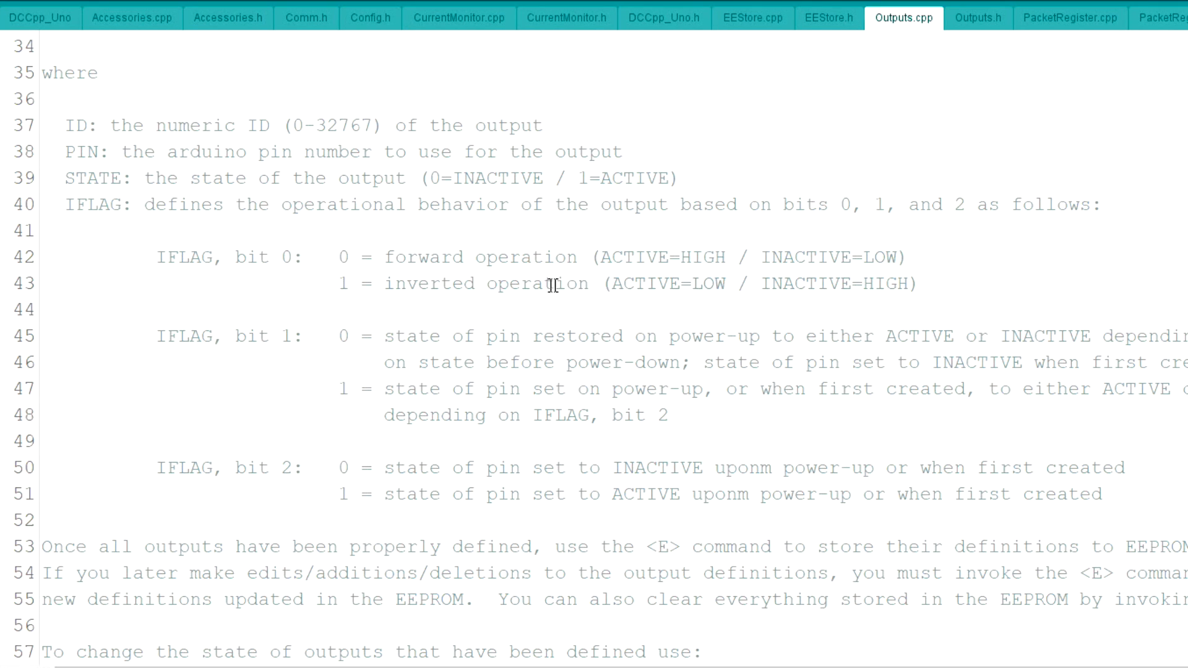
mouse_move(640, 293)
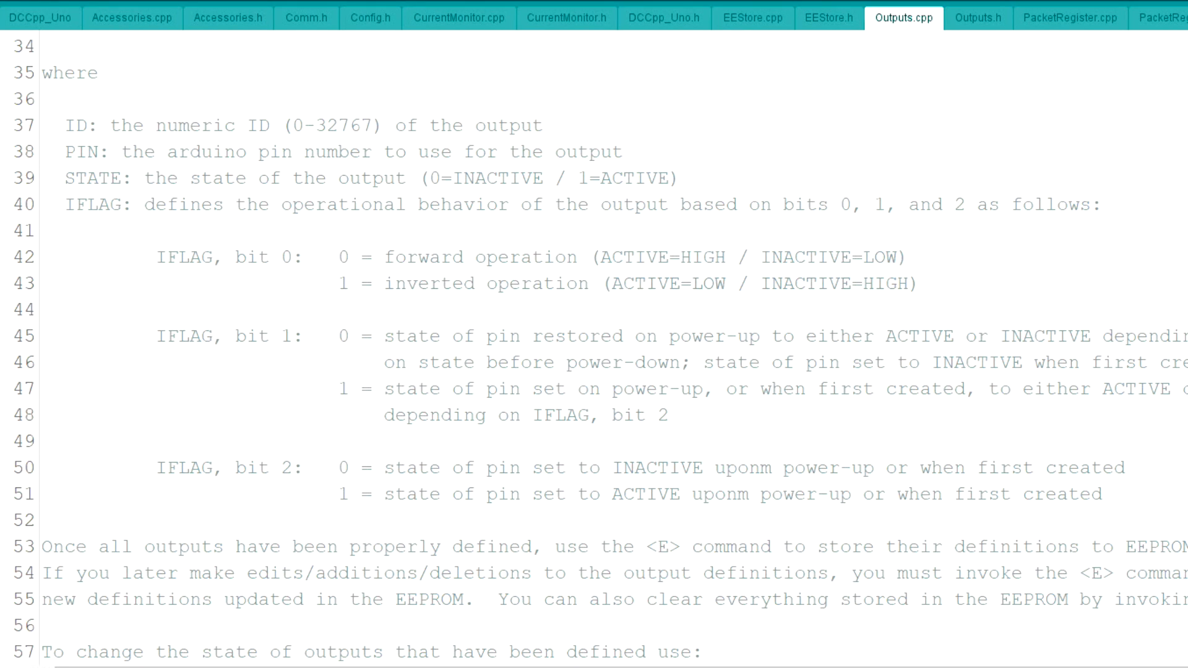
mouse_move(643, 291)
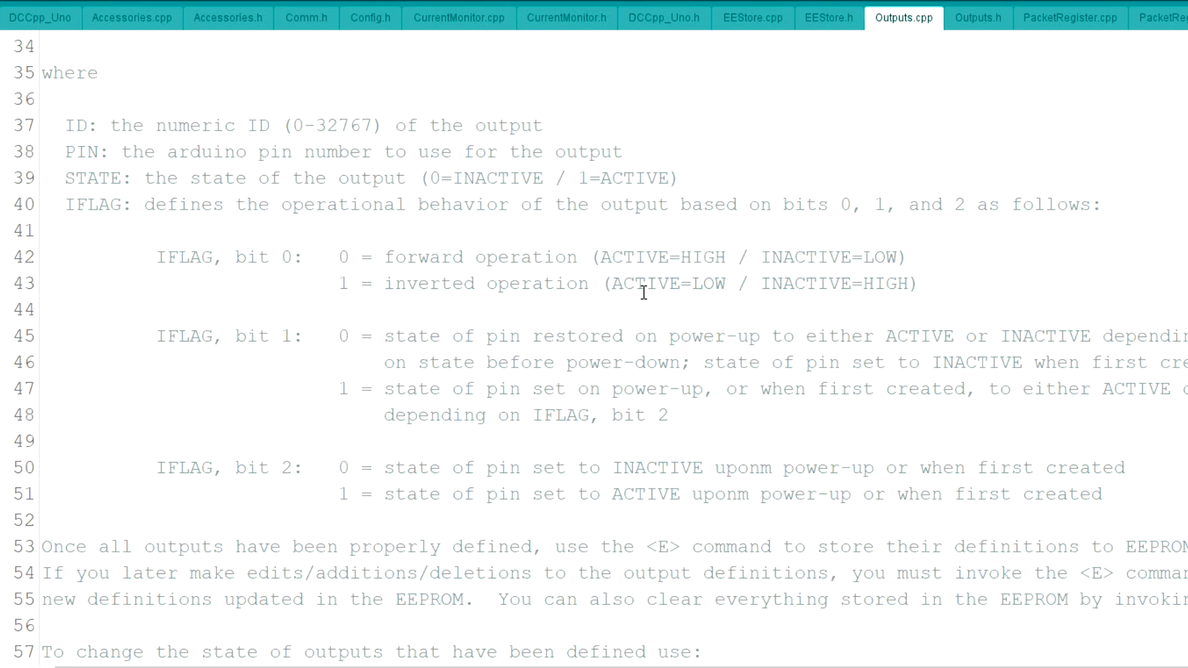
mouse_move(341, 331)
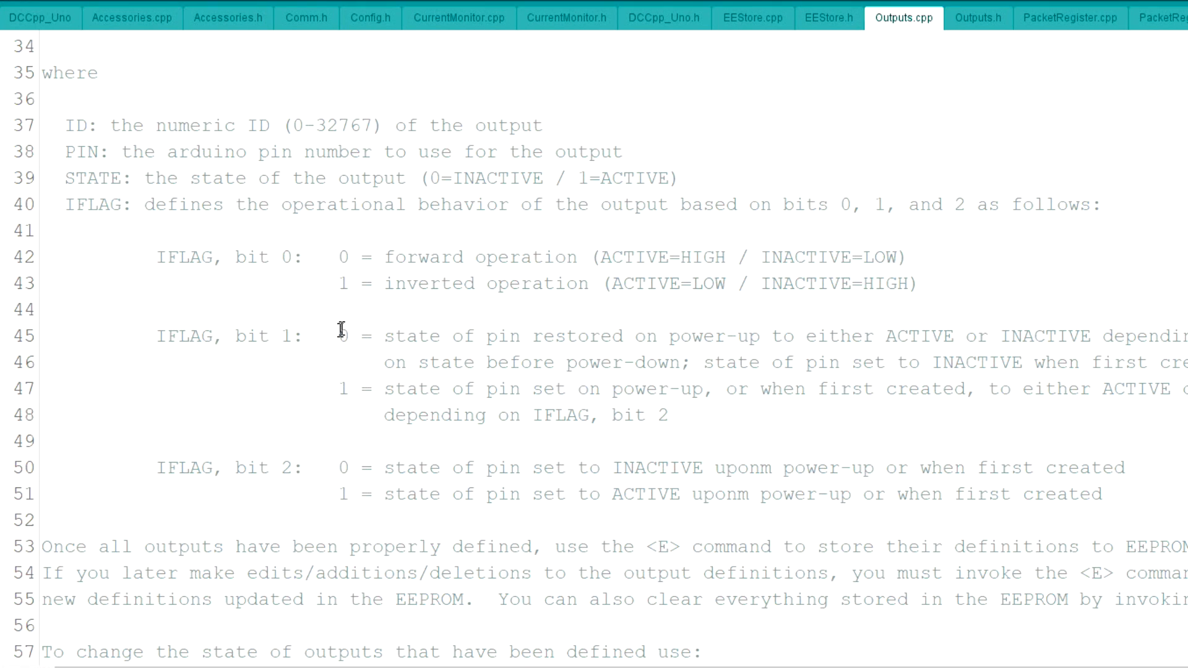
mouse_move(302, 339)
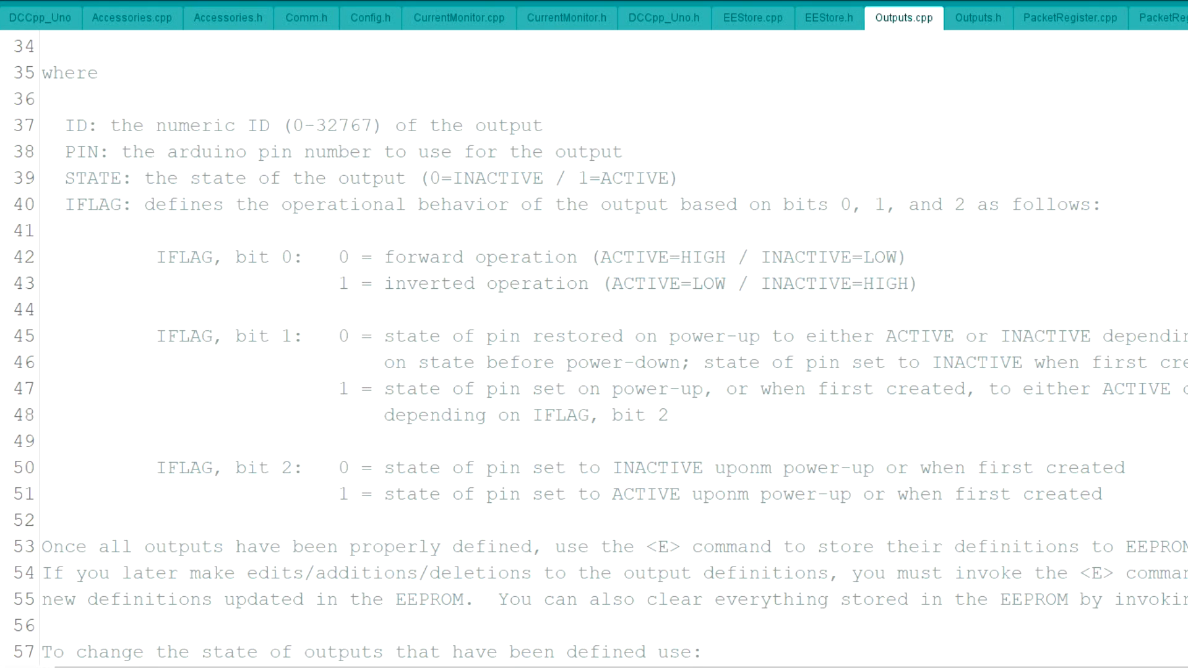
mouse_move(440, 350)
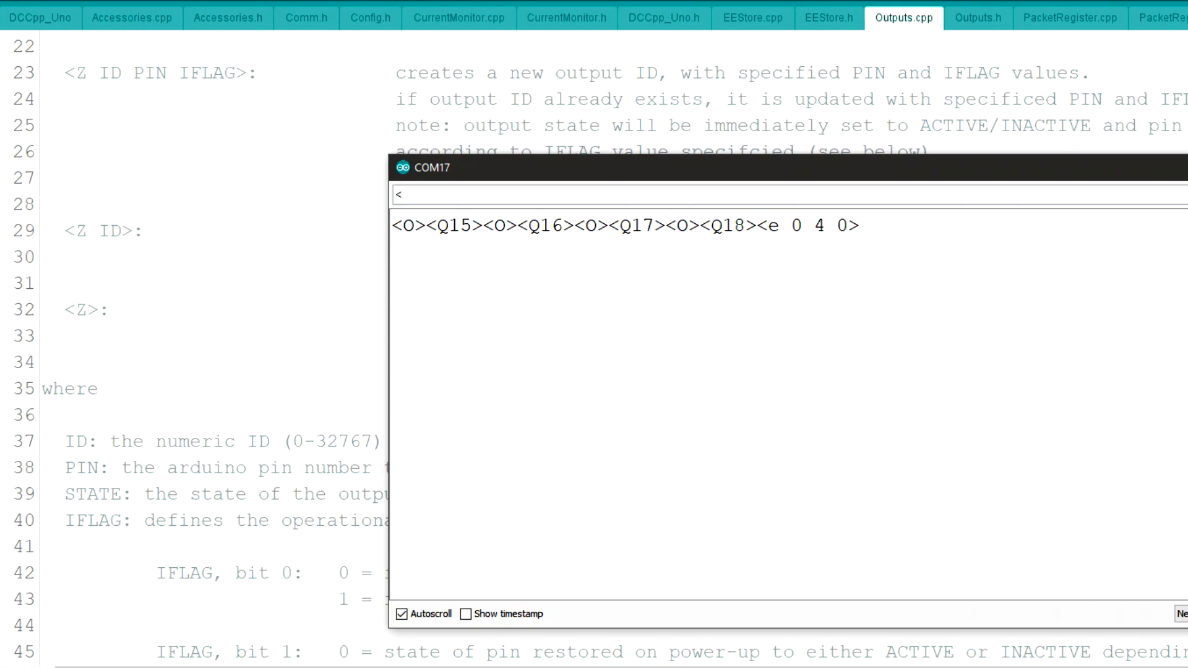
Type the output definition <Z 41 41 1 1 1> into the Serial Monitor input
text(z)
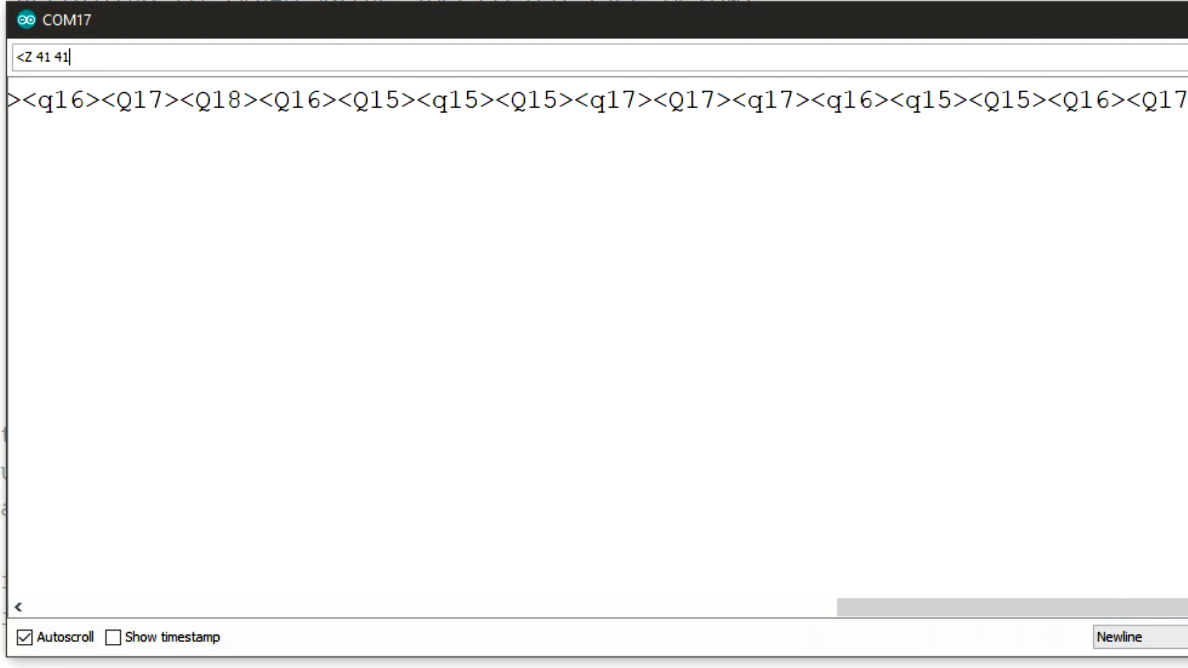
text(1 1 1)
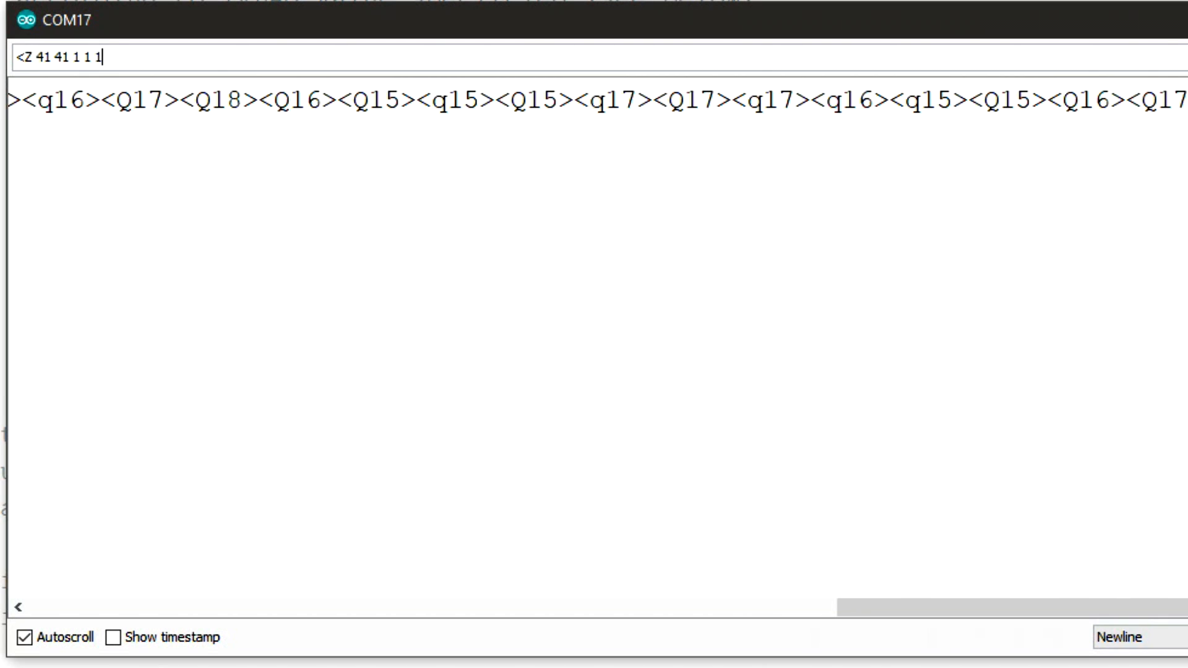
text(>:)
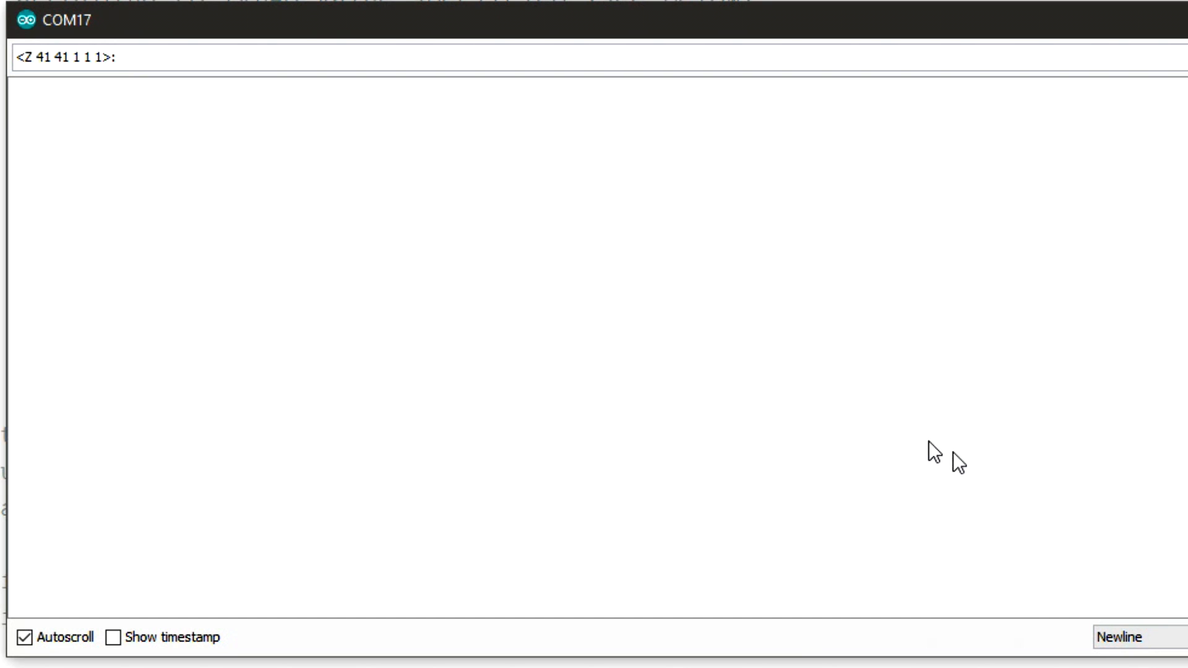
mouse_move(887, 429)
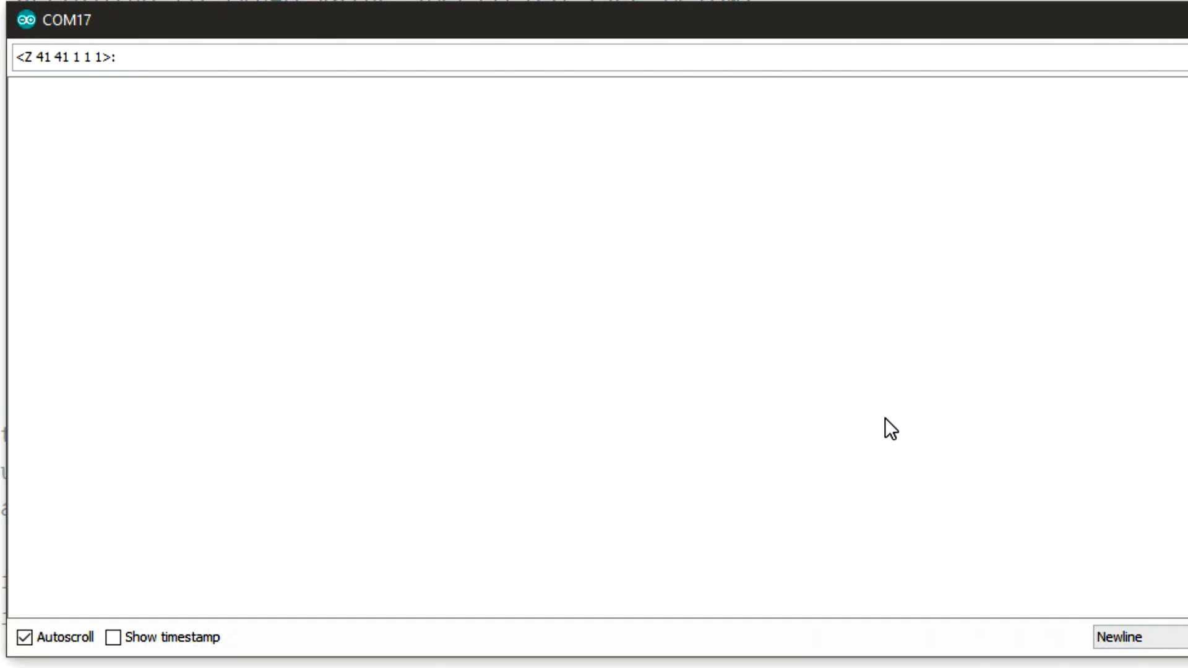
mouse_move(108, 24)
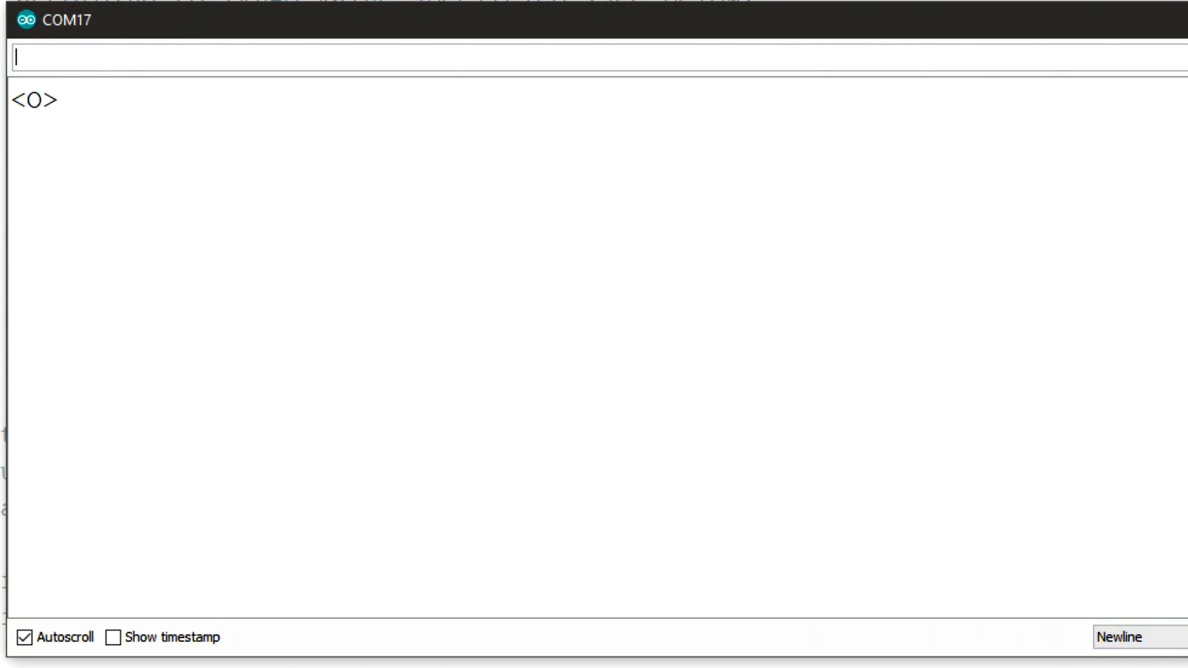
Send <Z 42 42 1 1 1> and the output 43 definition, then <E> to store them
text(<z 4)
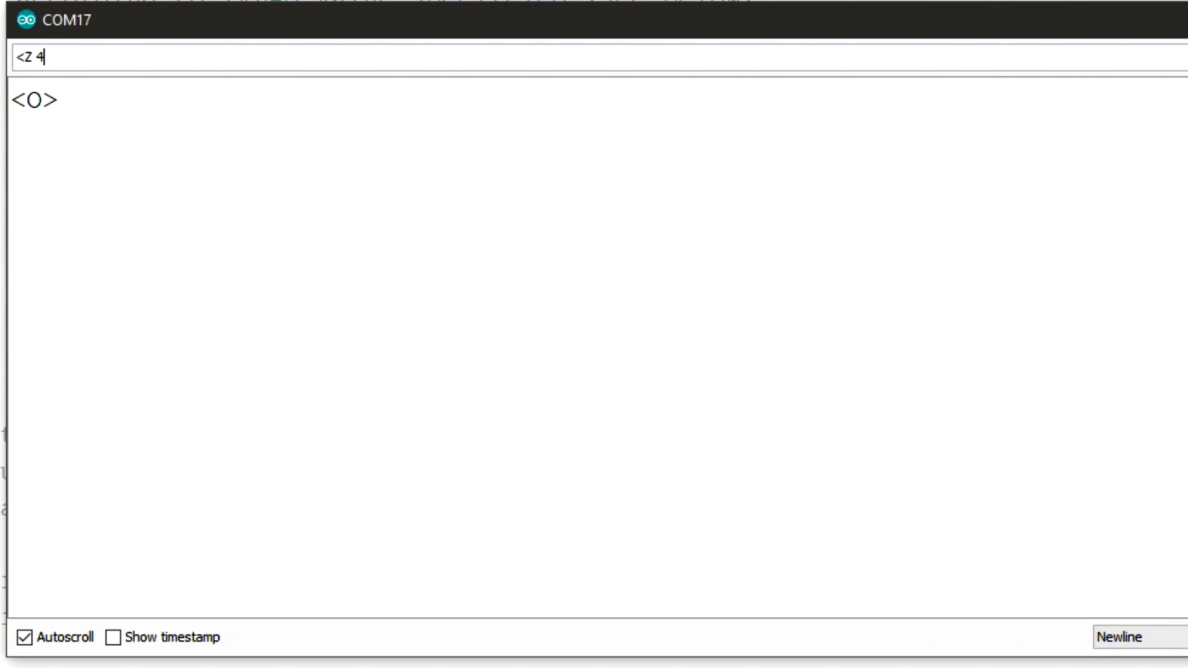
text(2 42 1)
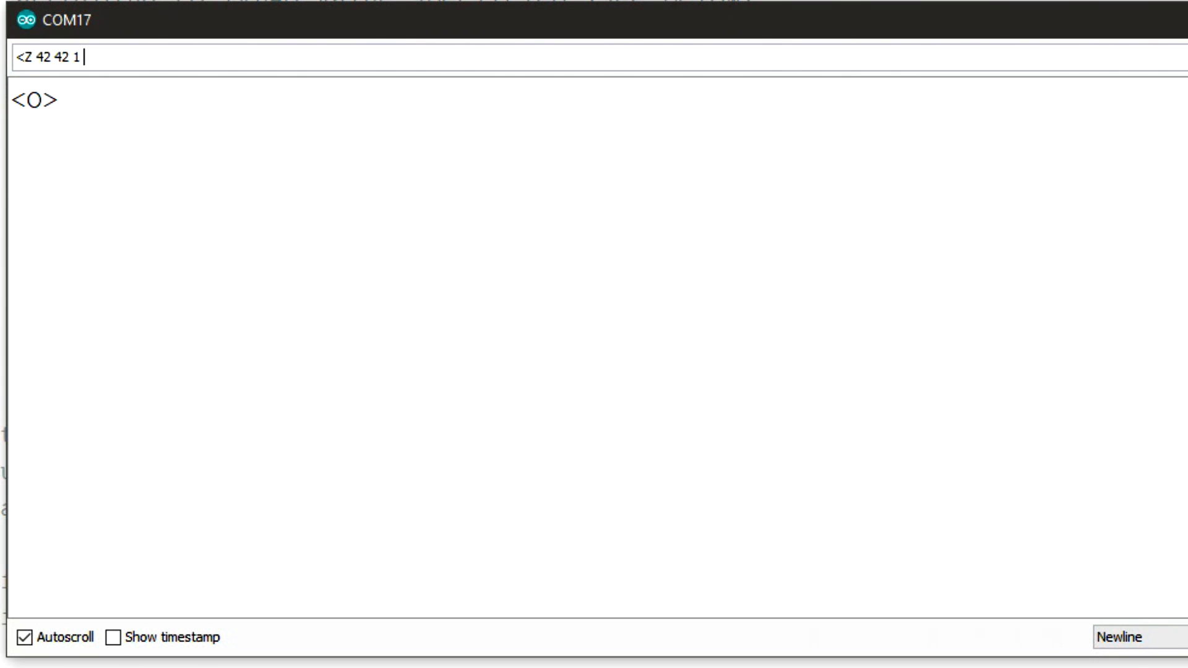
text(1 1)
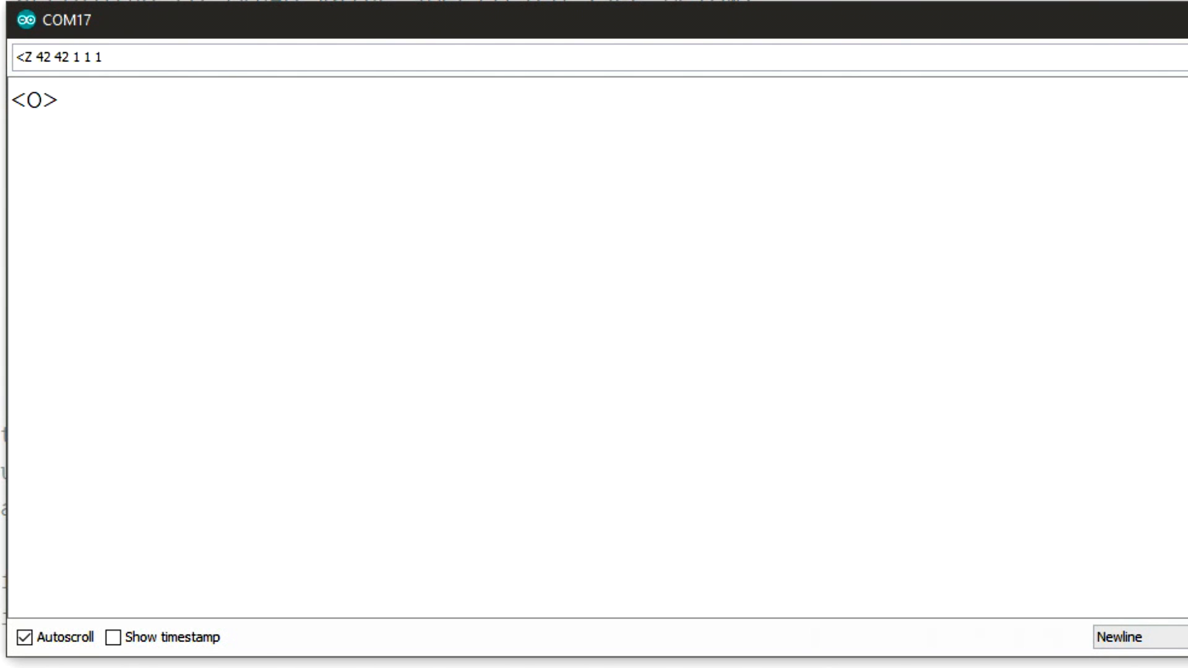
text(>:)
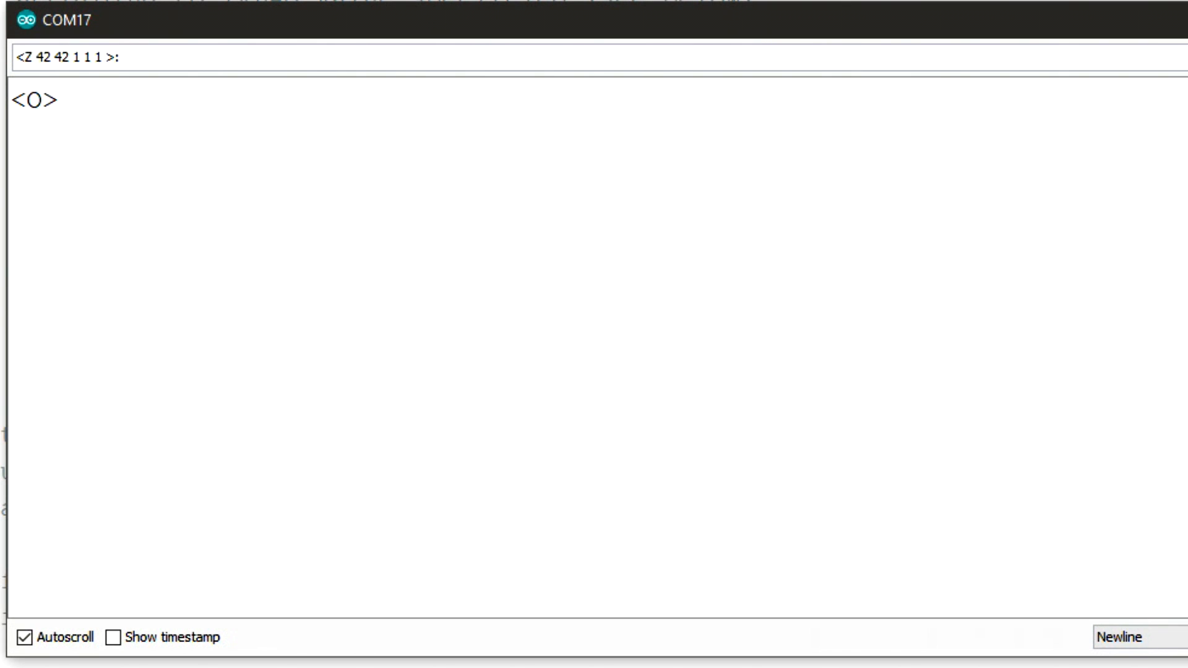
text(<Z)
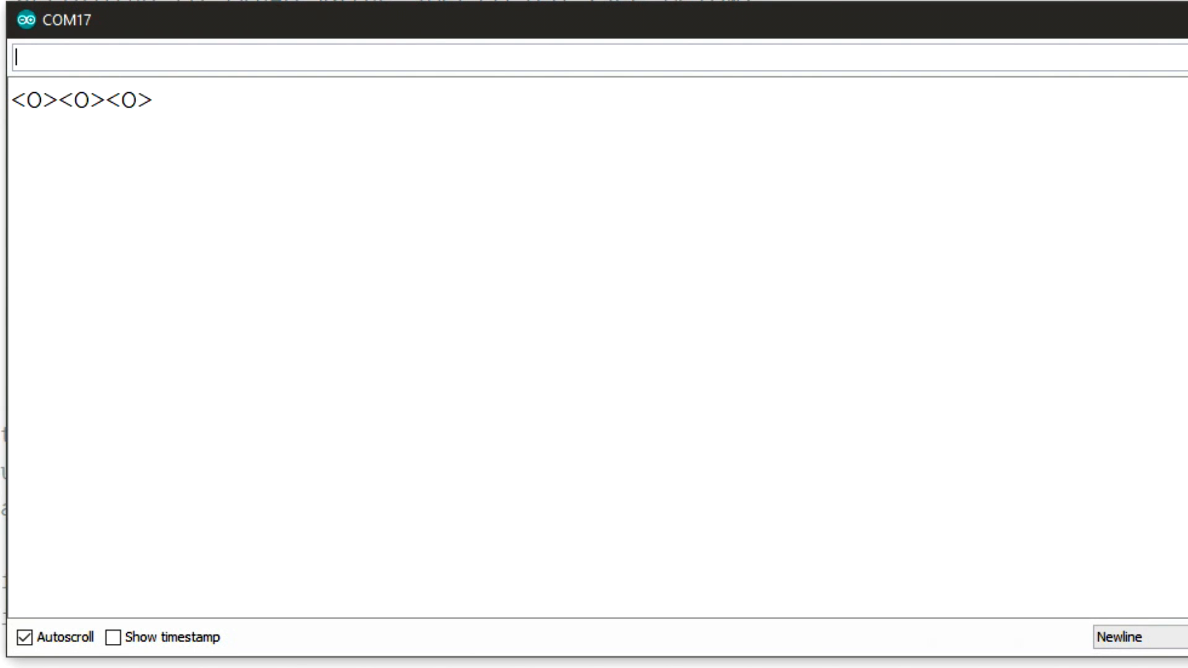
text(<E>:)
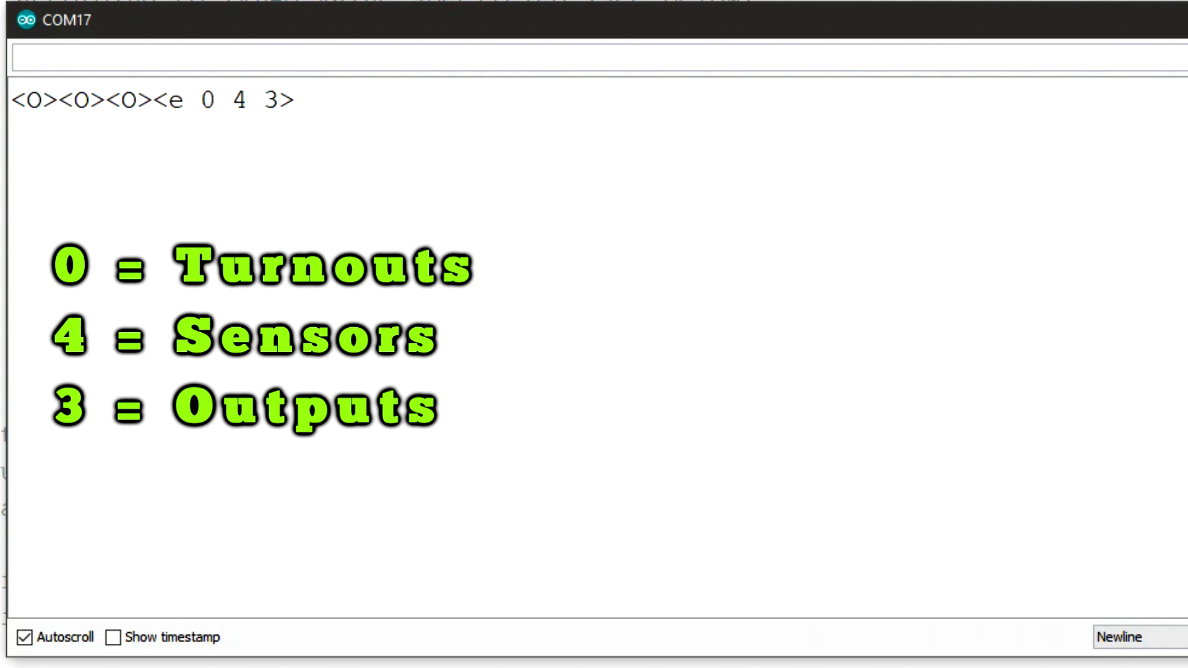
List outputs 41, 42 and 43 with the <Z> command
text(<)
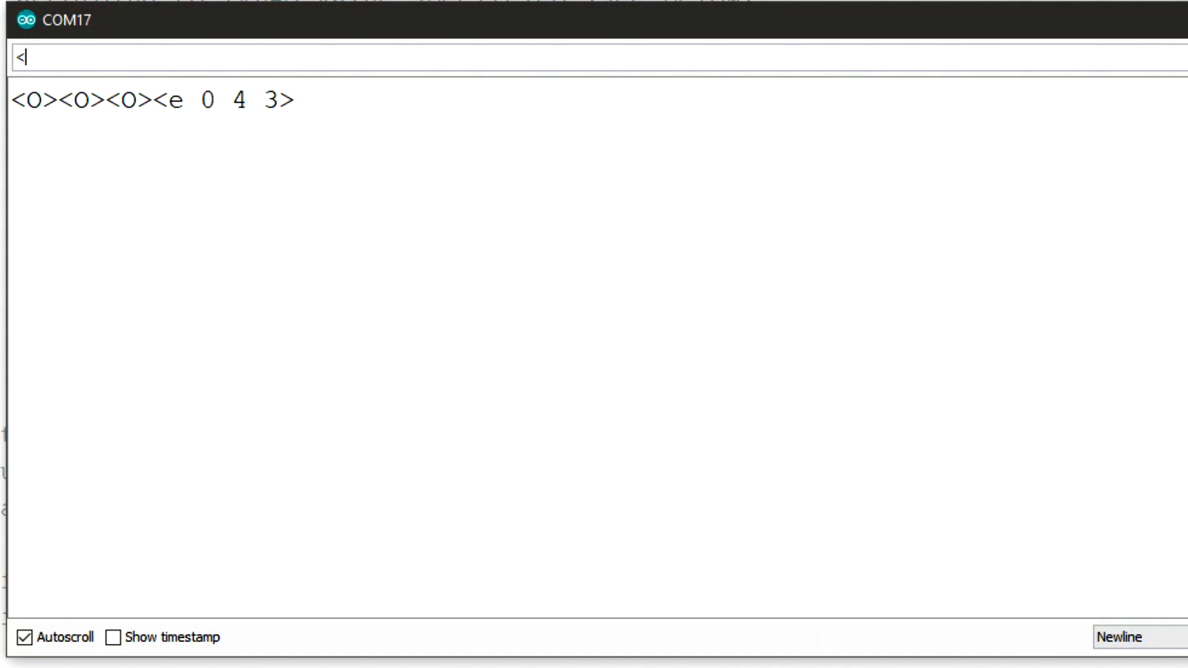
key(Enter)
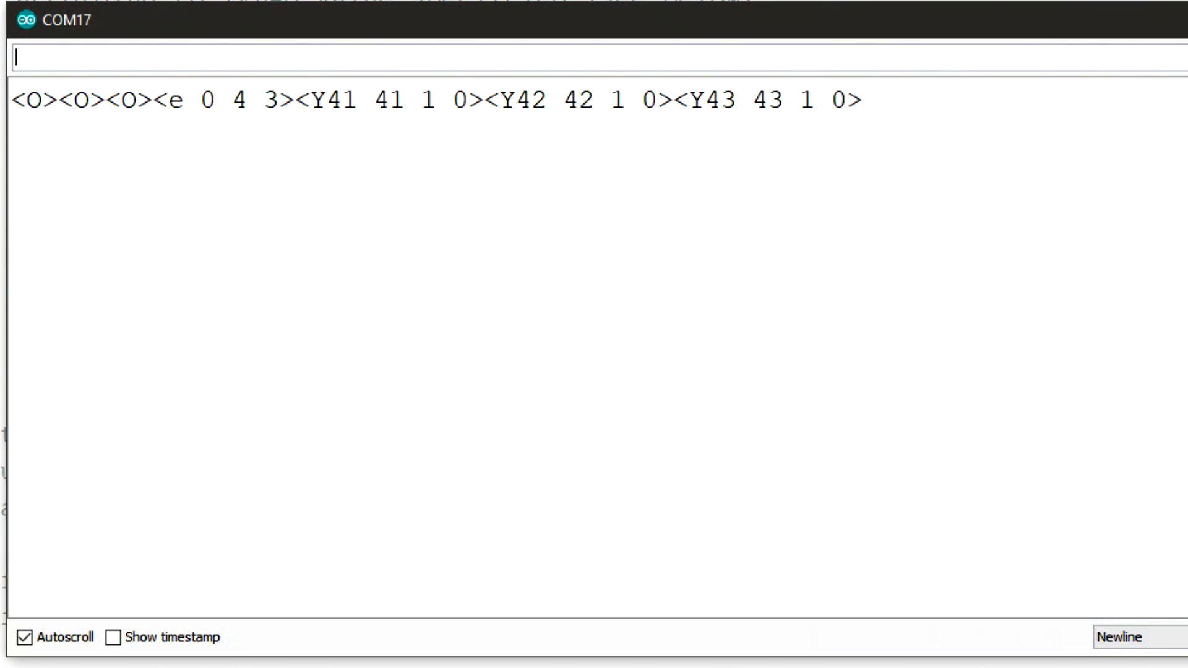